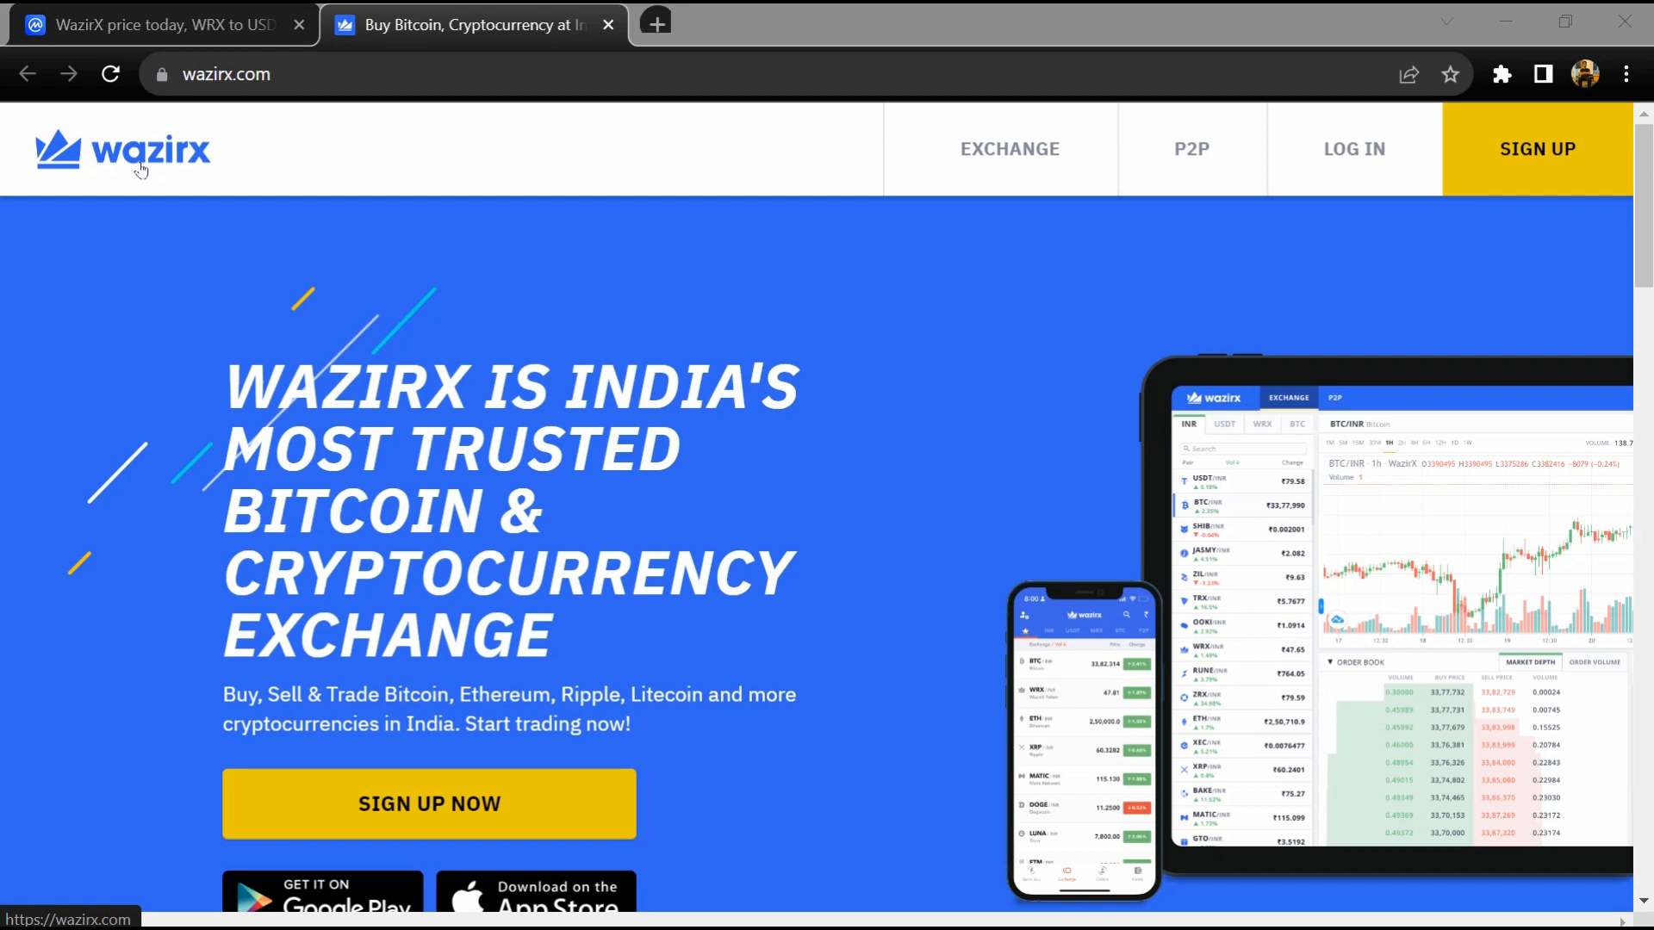
Scroll down the WazirX homepage, highlighting the main headline and the security feature description.
drag(225, 383, 564, 517)
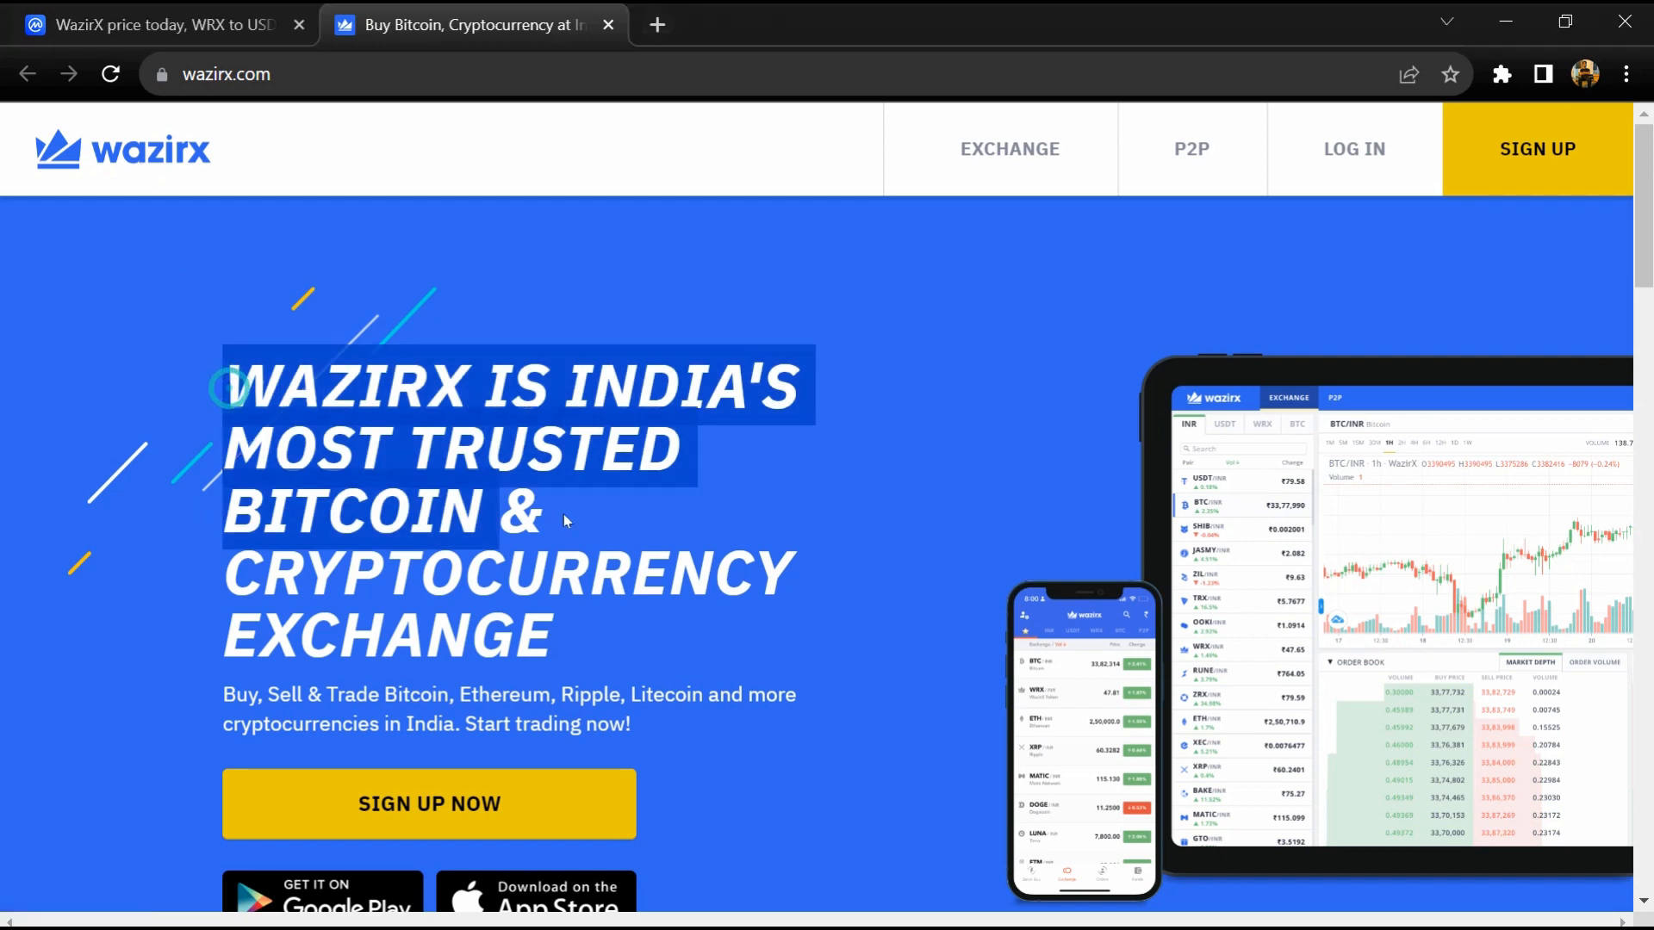
scroll(down, 3)
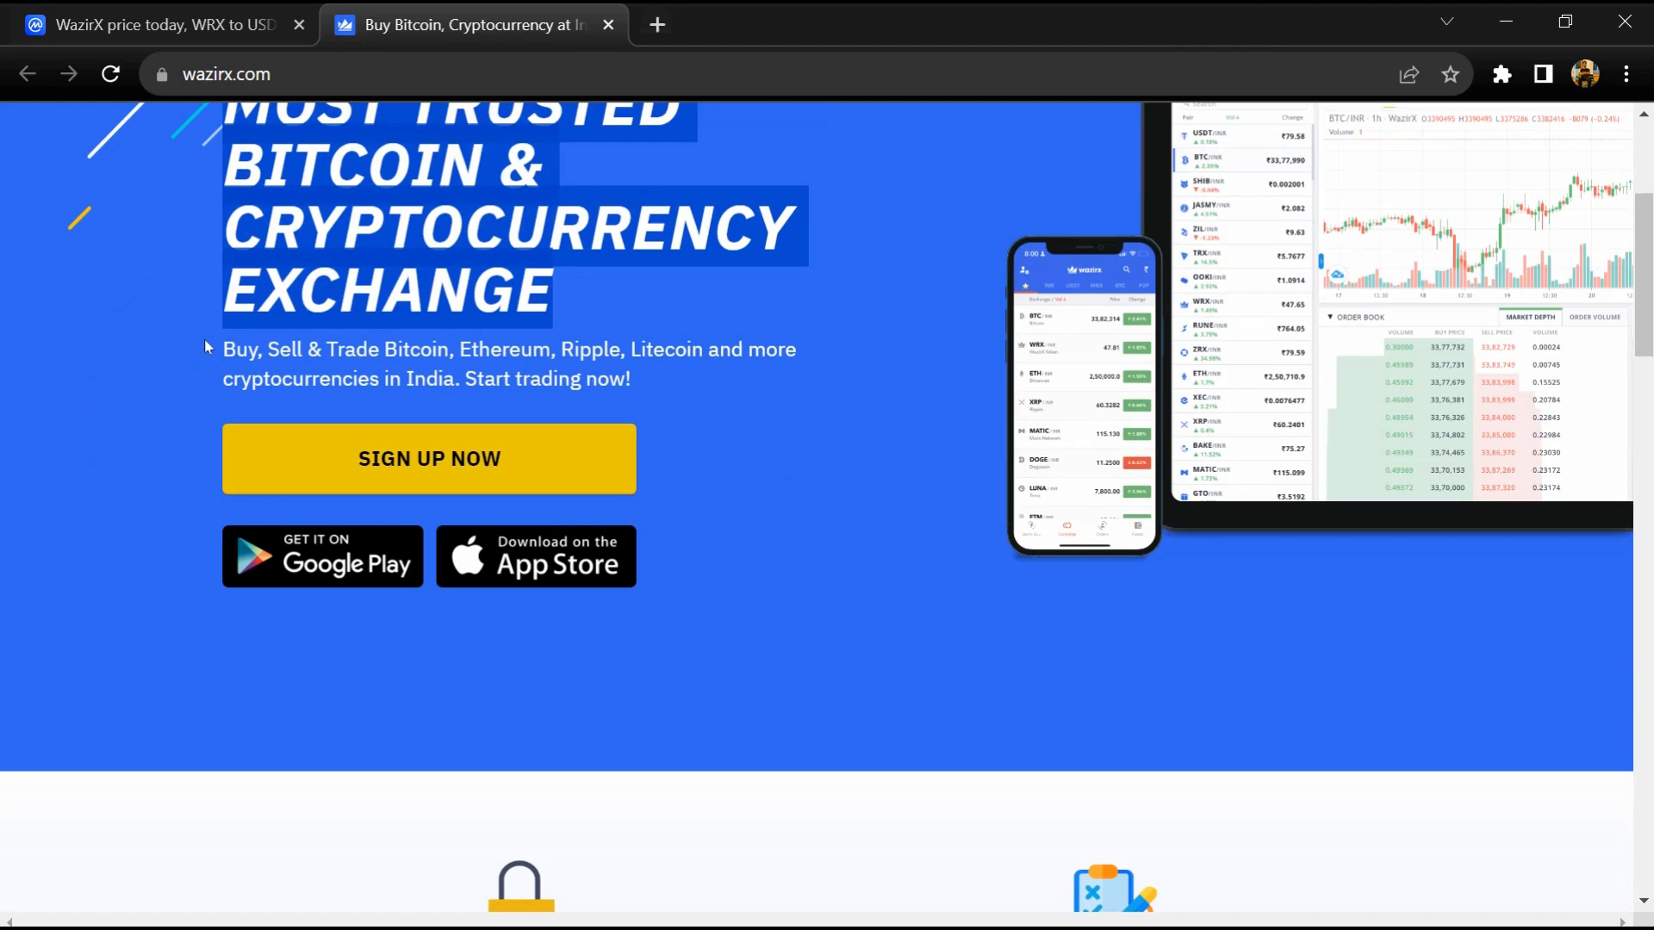
scroll(down, 3)
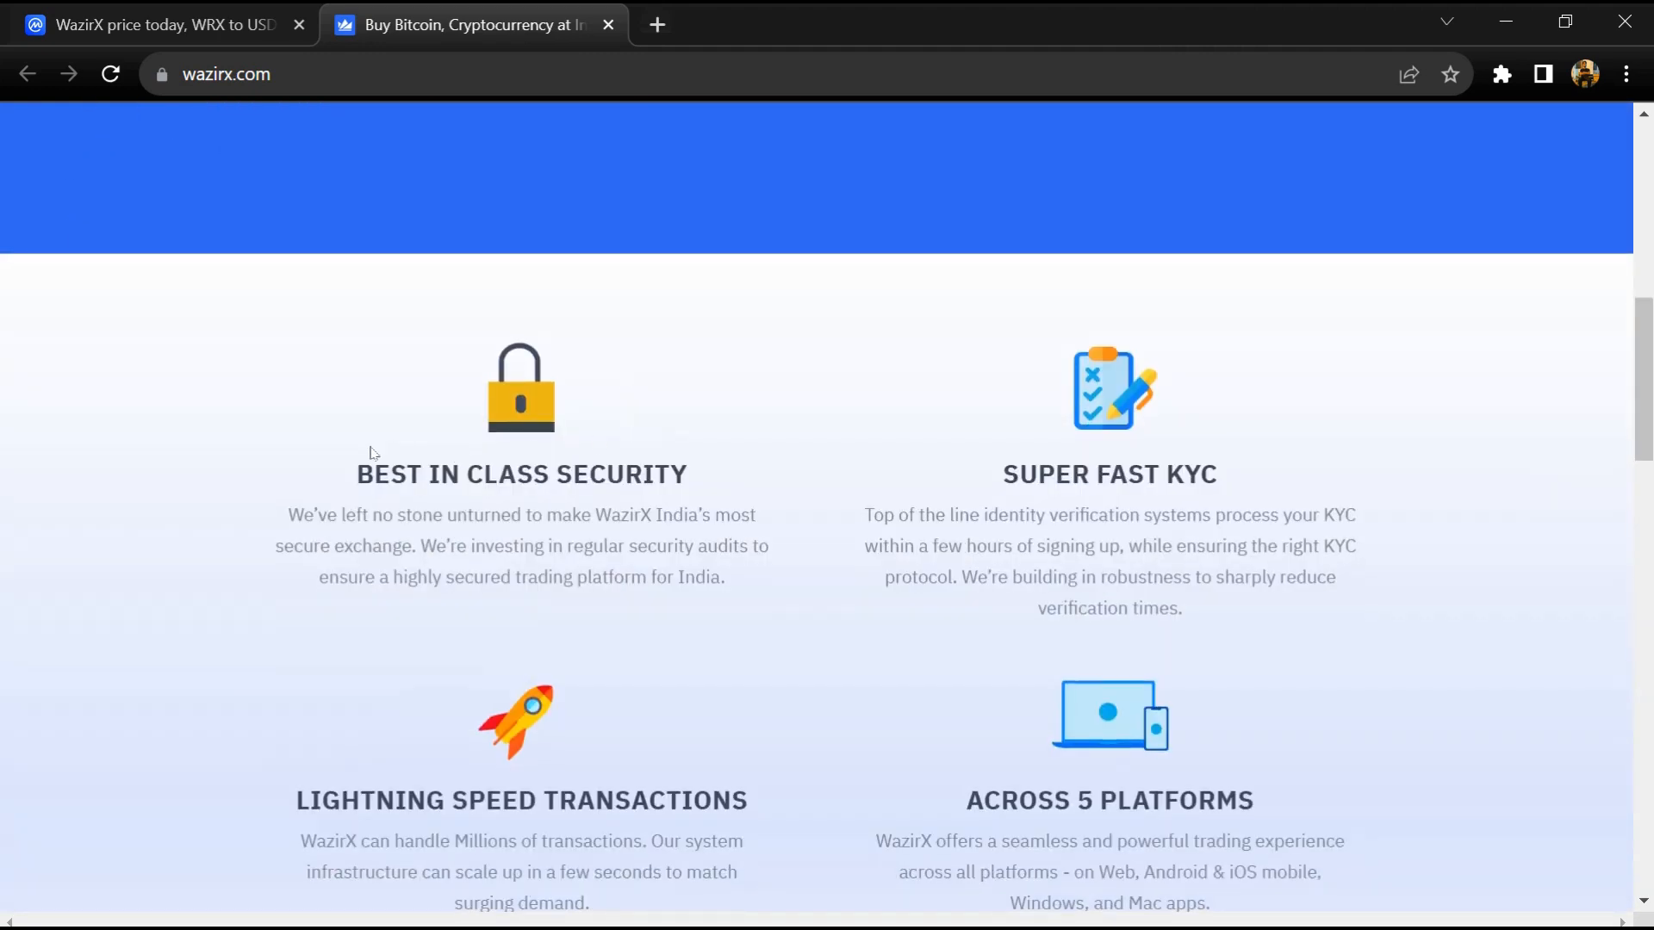
drag(371, 450, 648, 577)
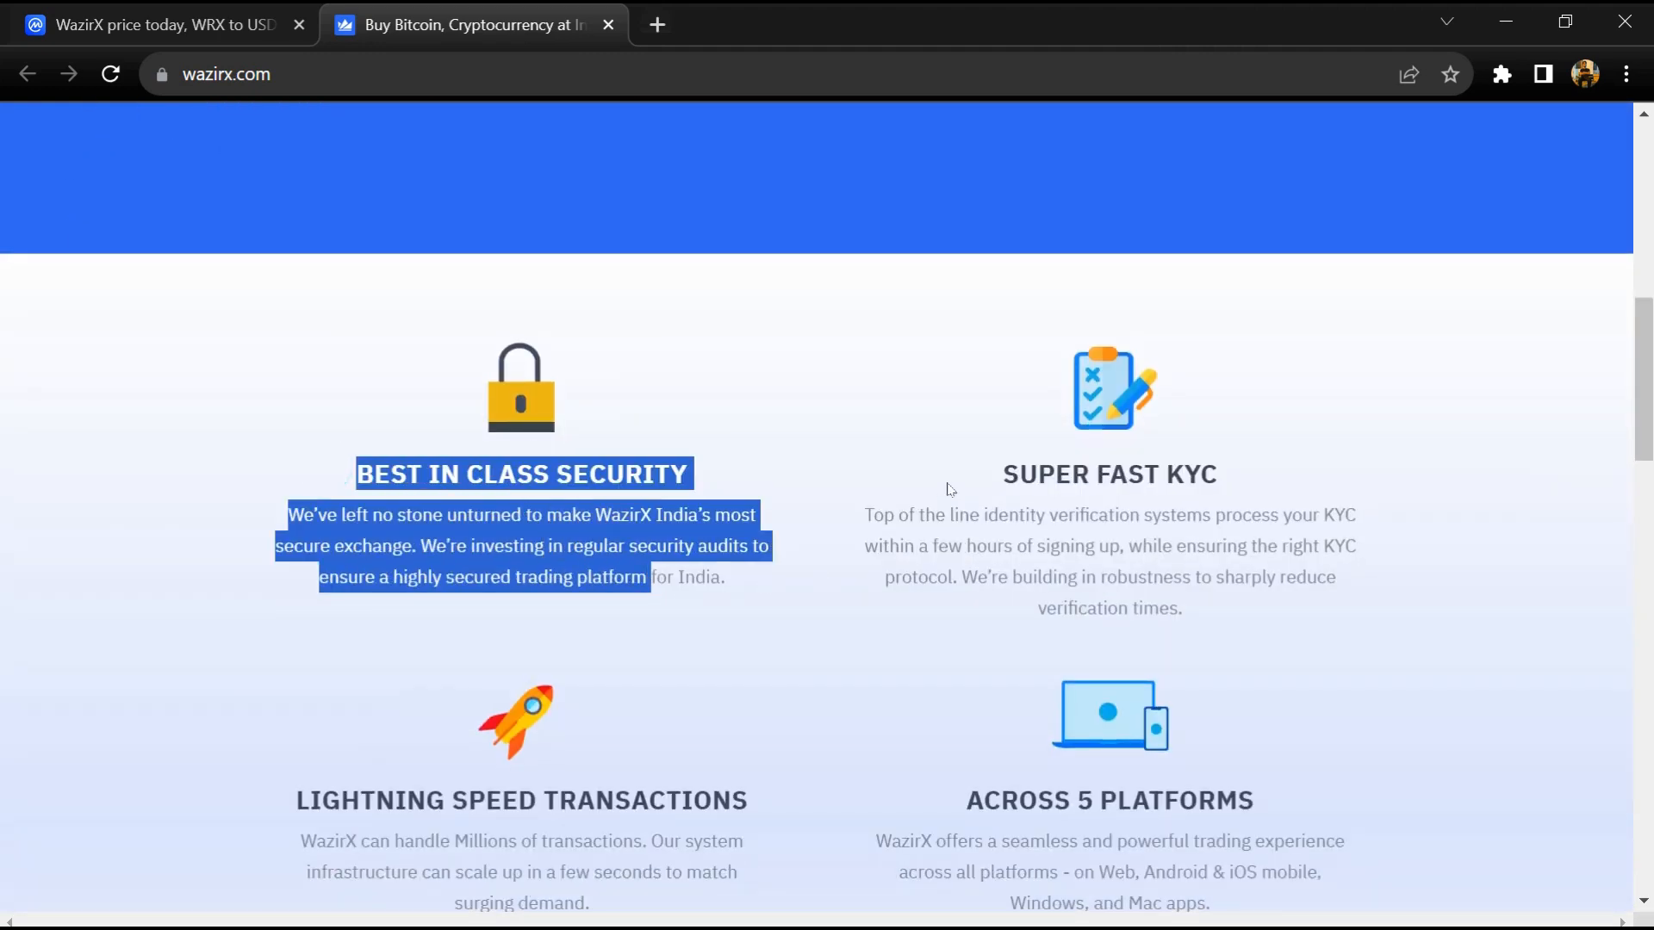
scroll(down, 3)
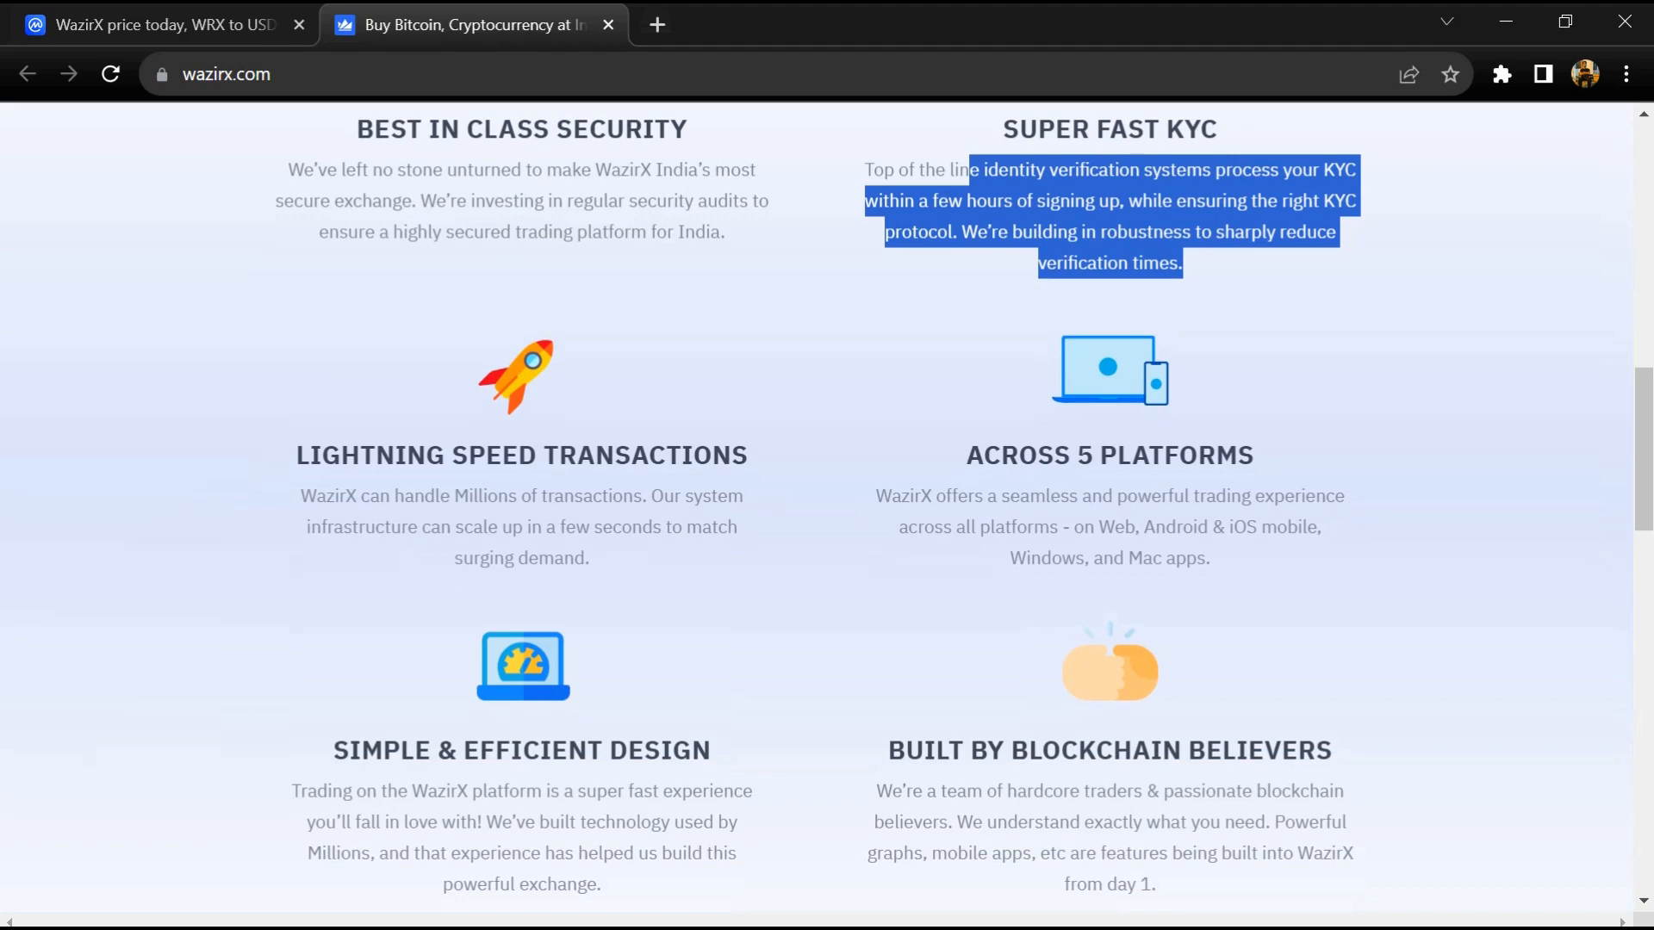
scroll(down, 3)
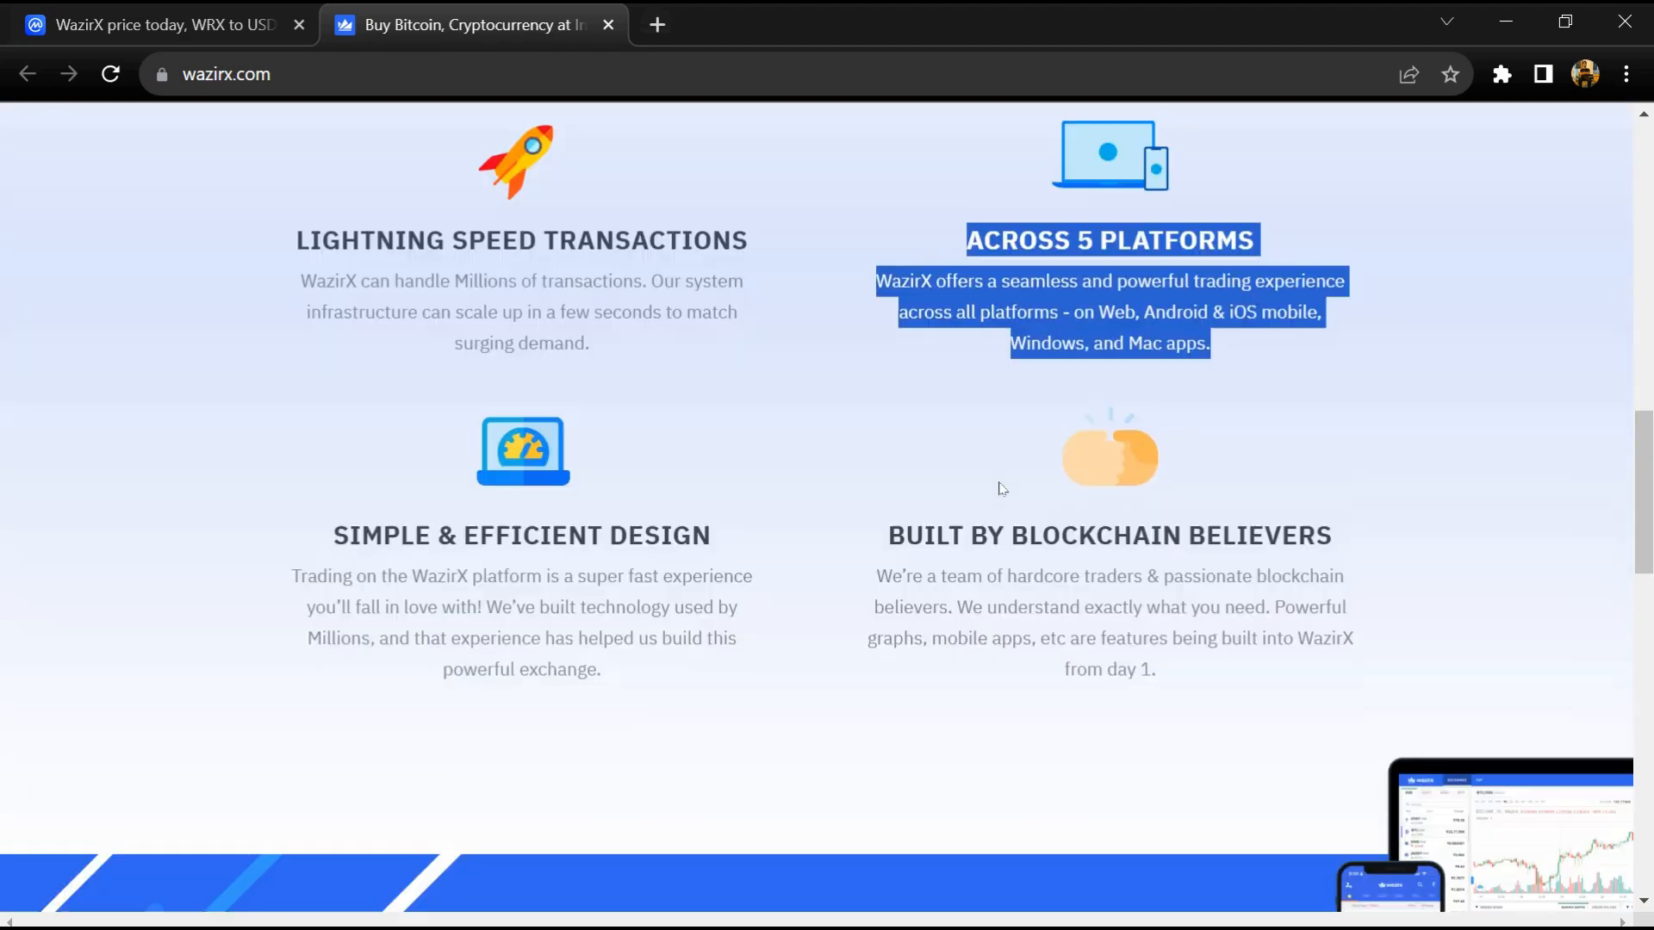
scroll(down, 3)
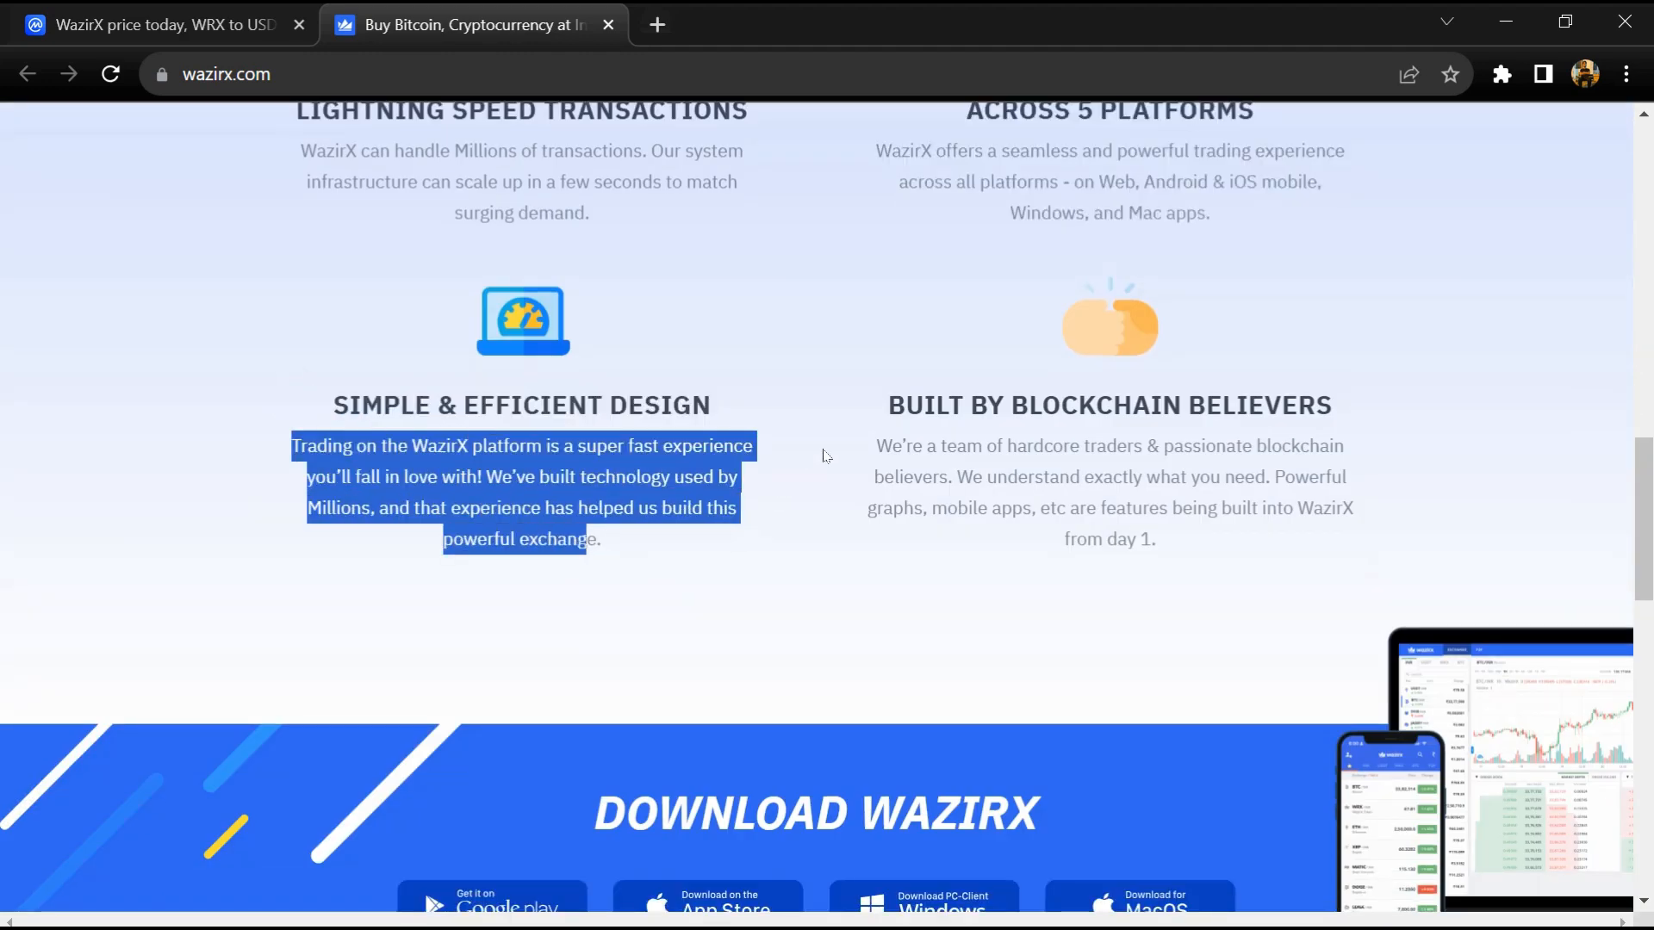
scroll(down, 3)
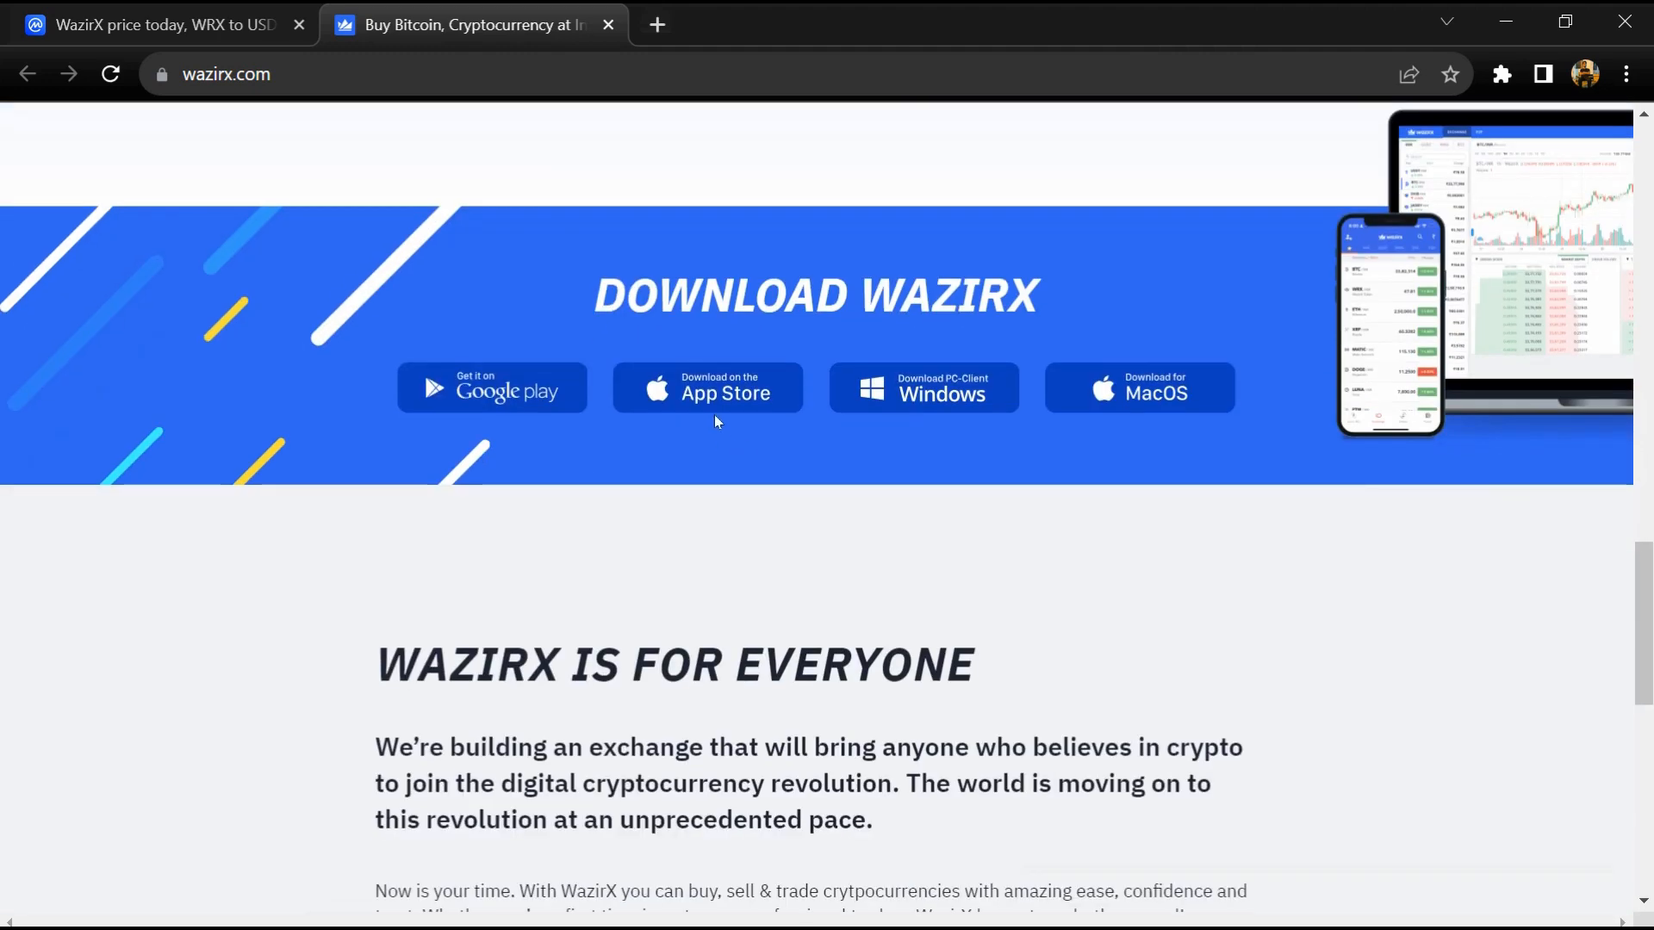
scroll(down, 3)
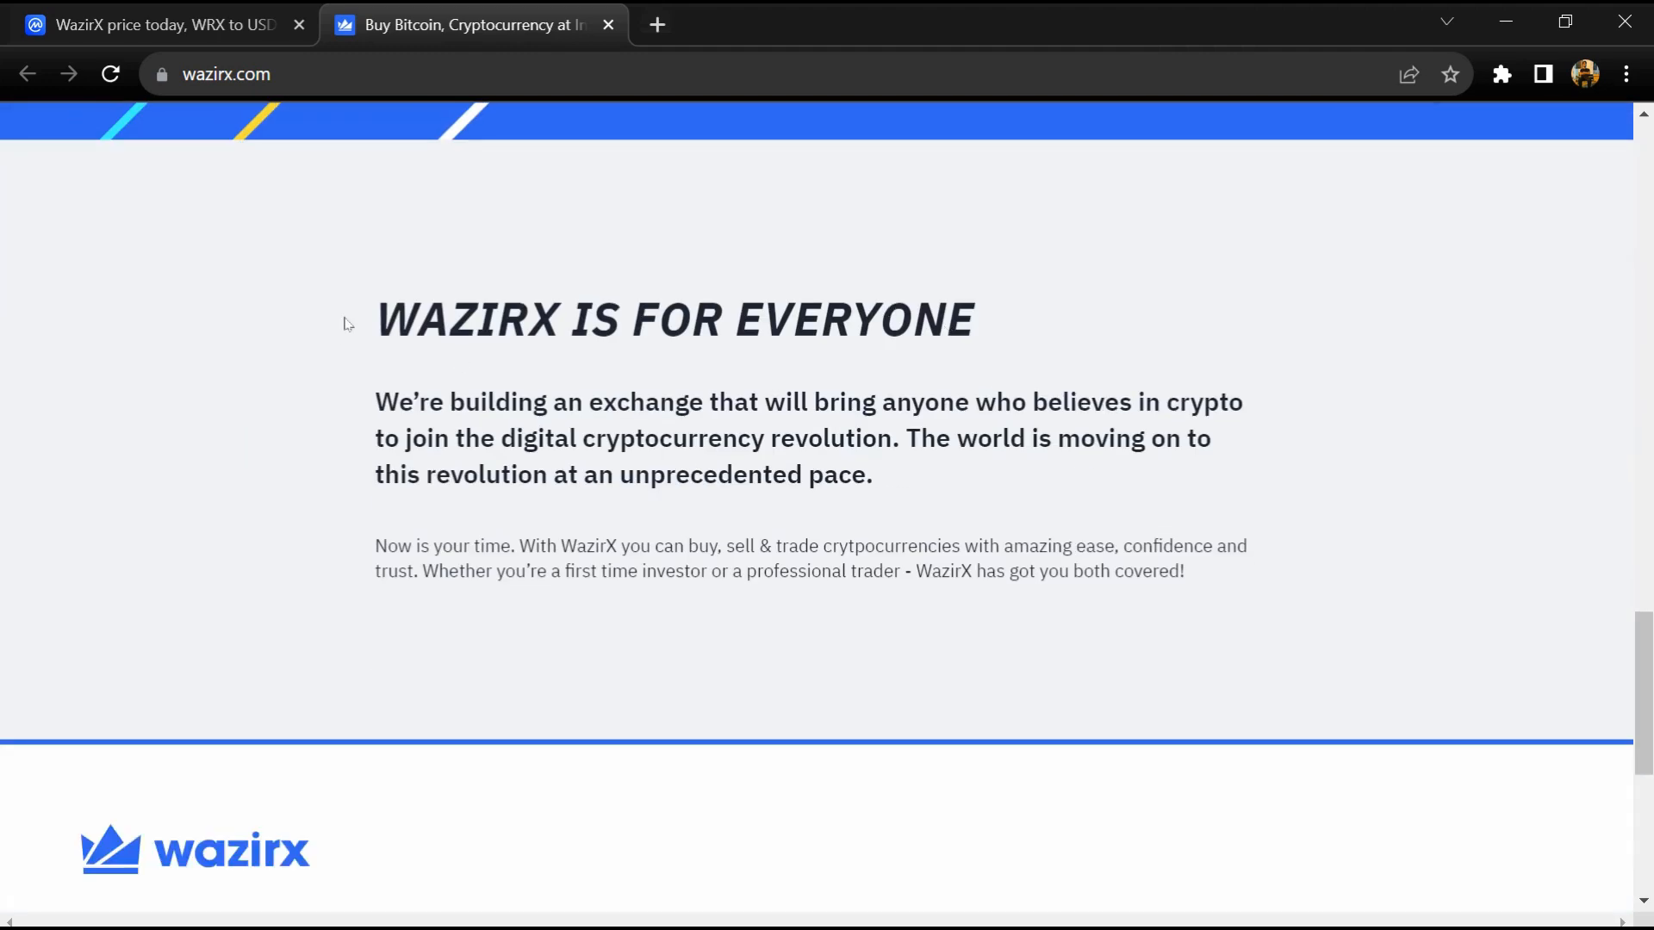
scroll(down, 3)
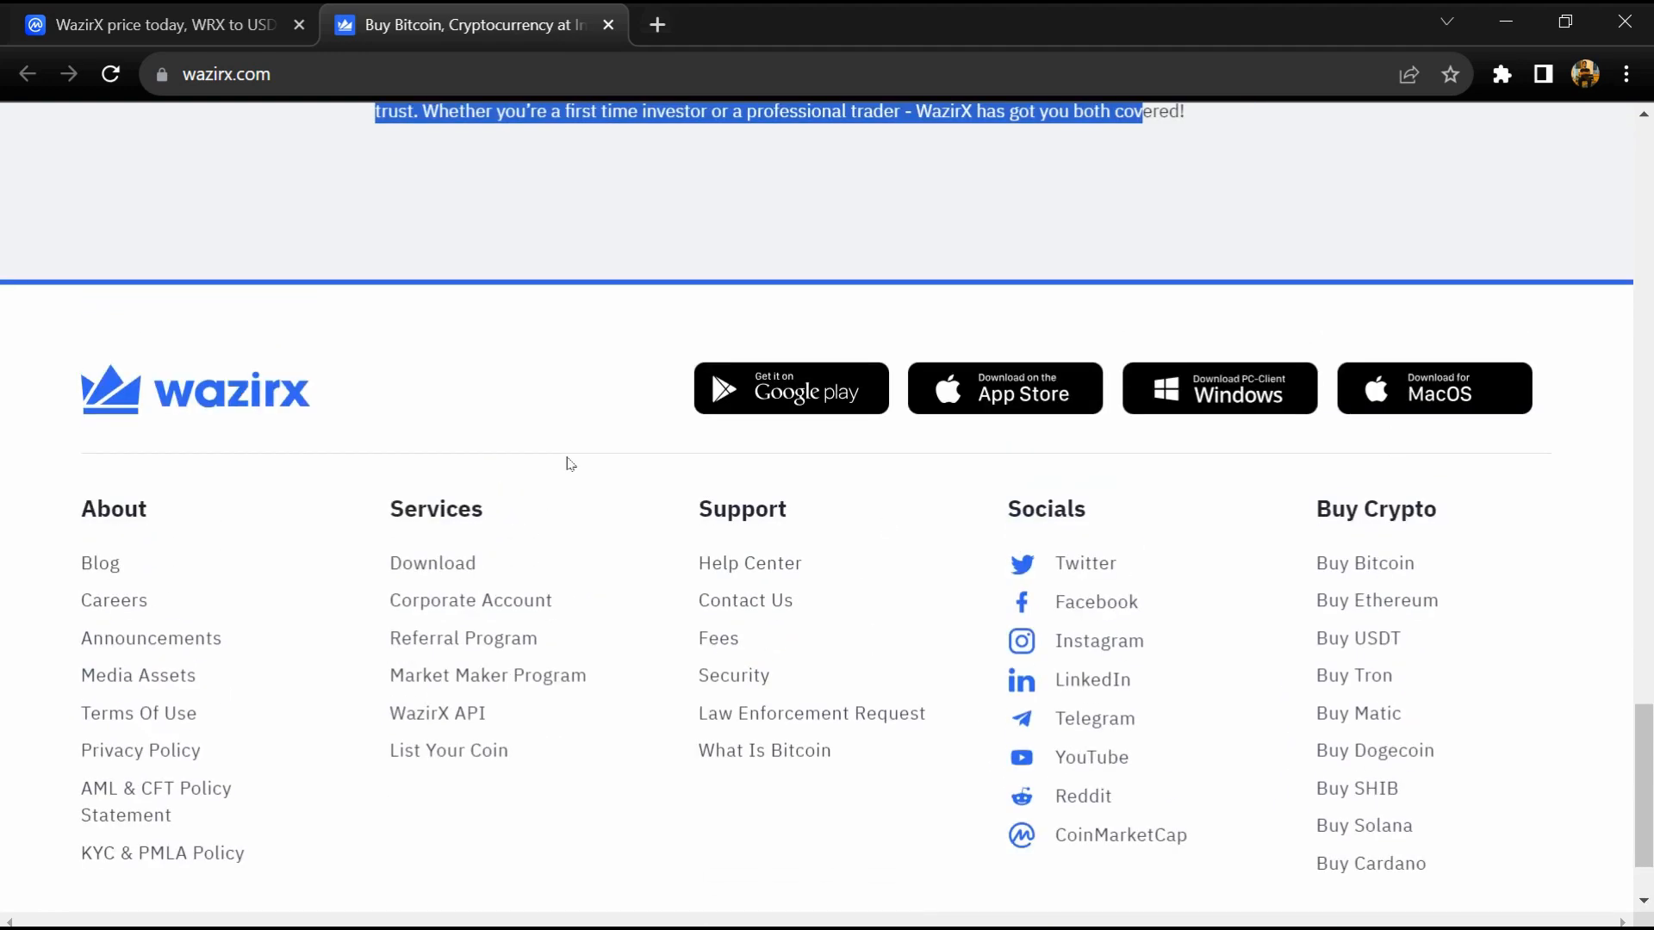
Browse the homepage back toward the top, then switch to the 'WazirX price today' CoinMarketCap tab.
scroll(up, 3)
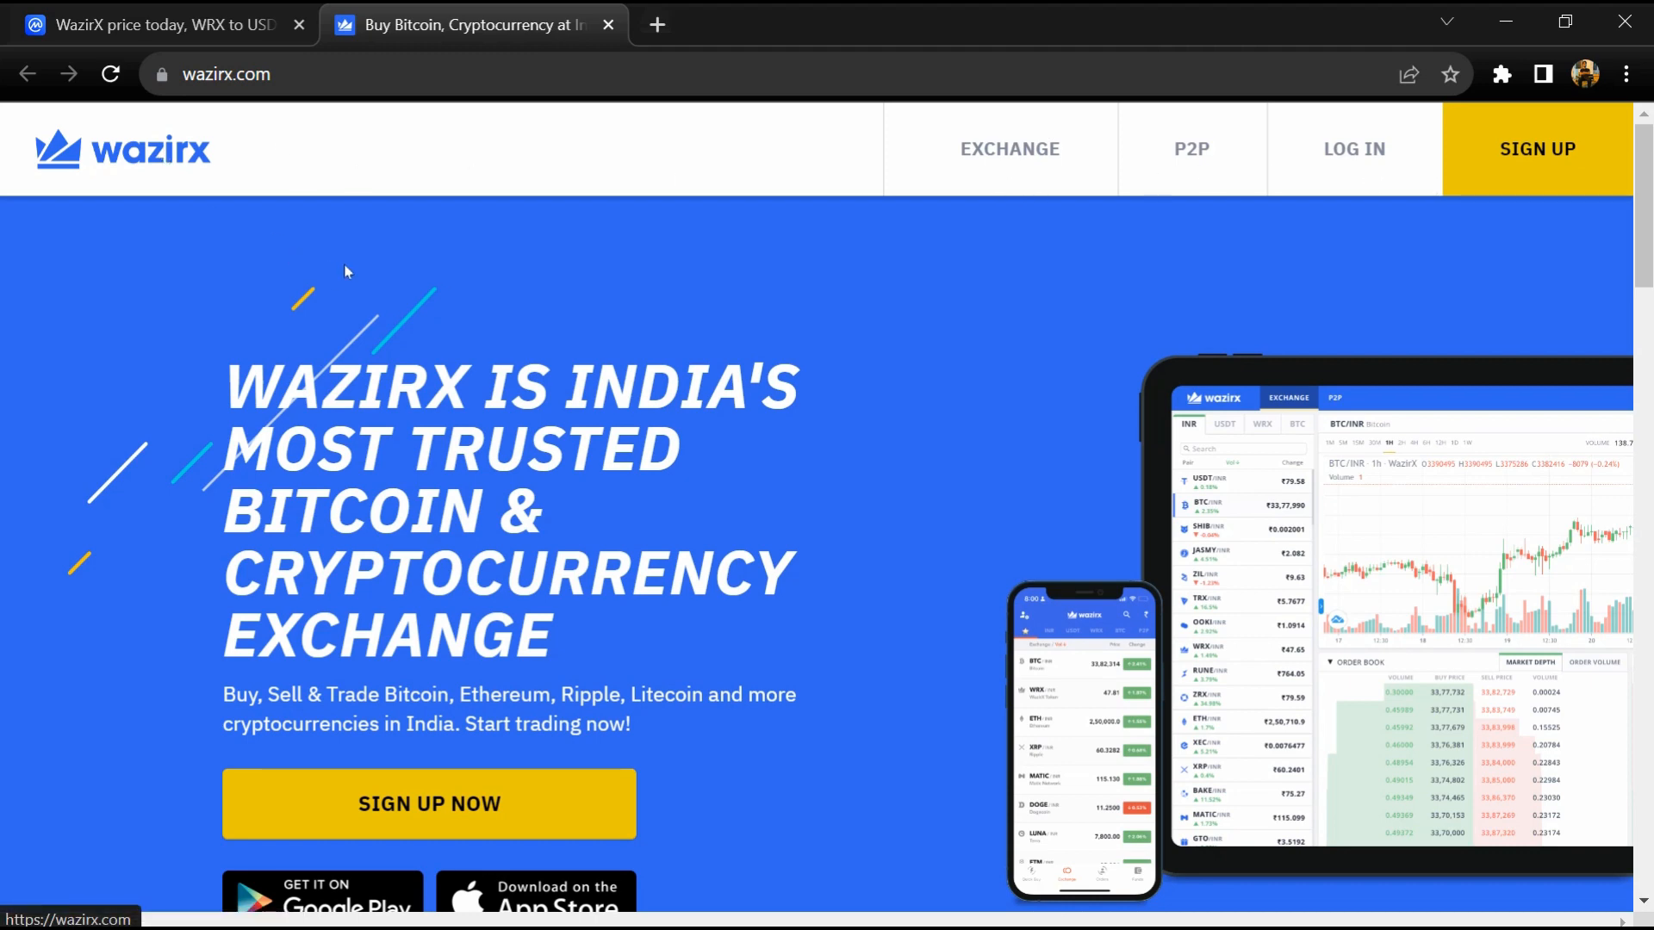
scroll(down, 3)
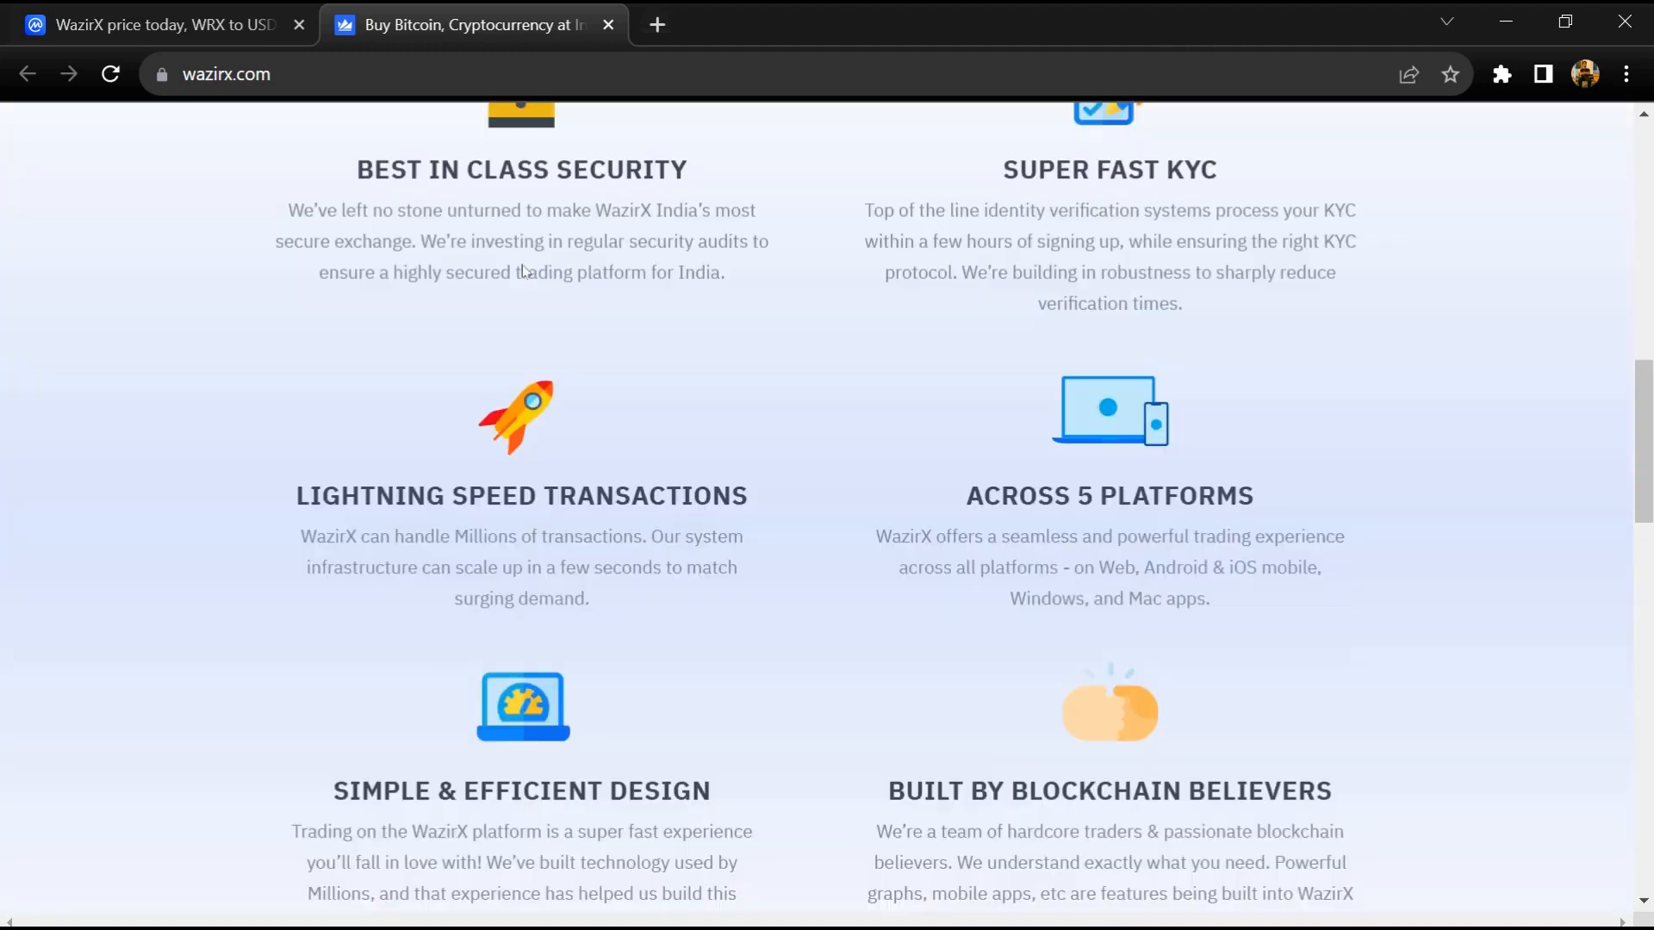
scroll(down, 3)
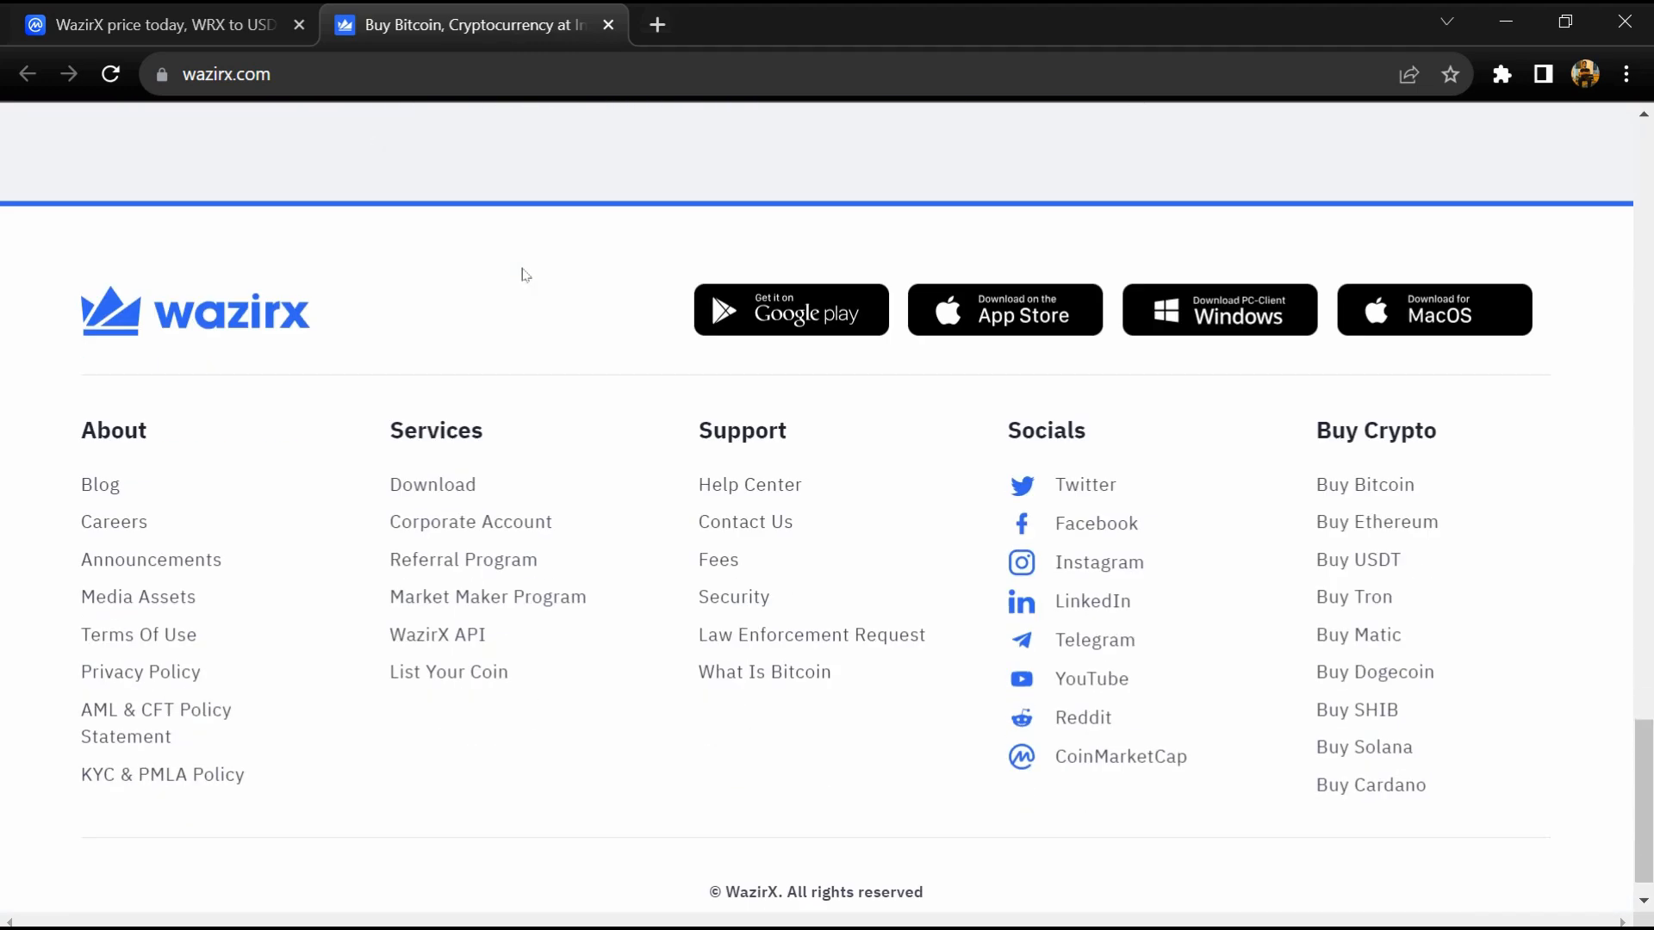
scroll(up, 3)
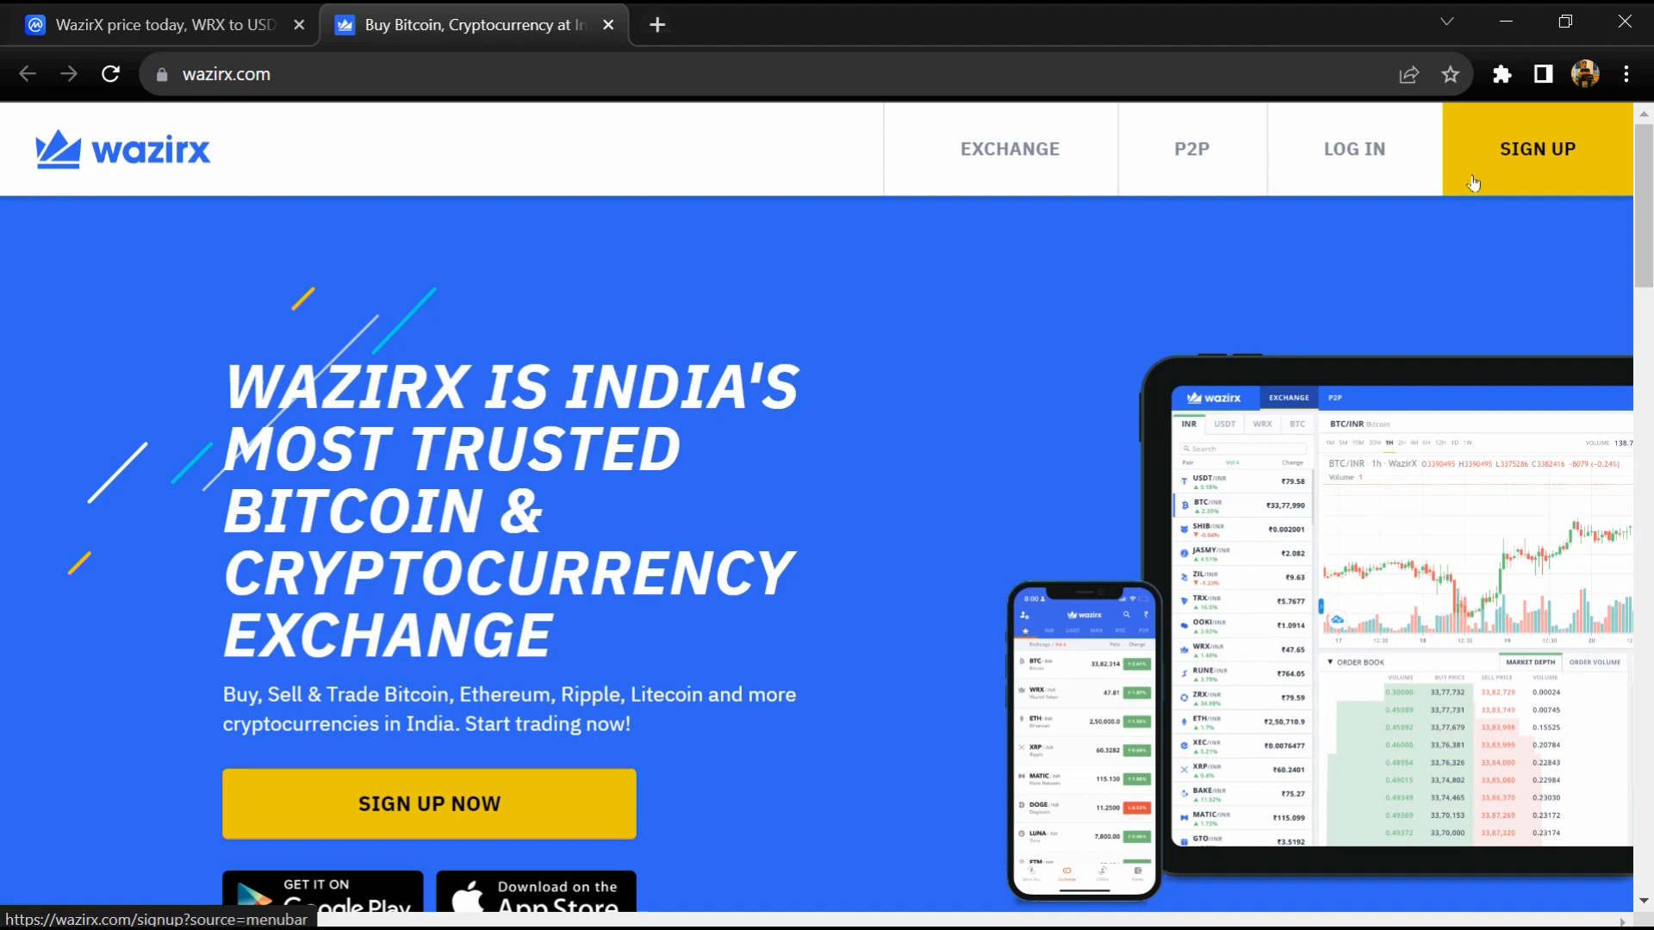
mouse_move(521, 272)
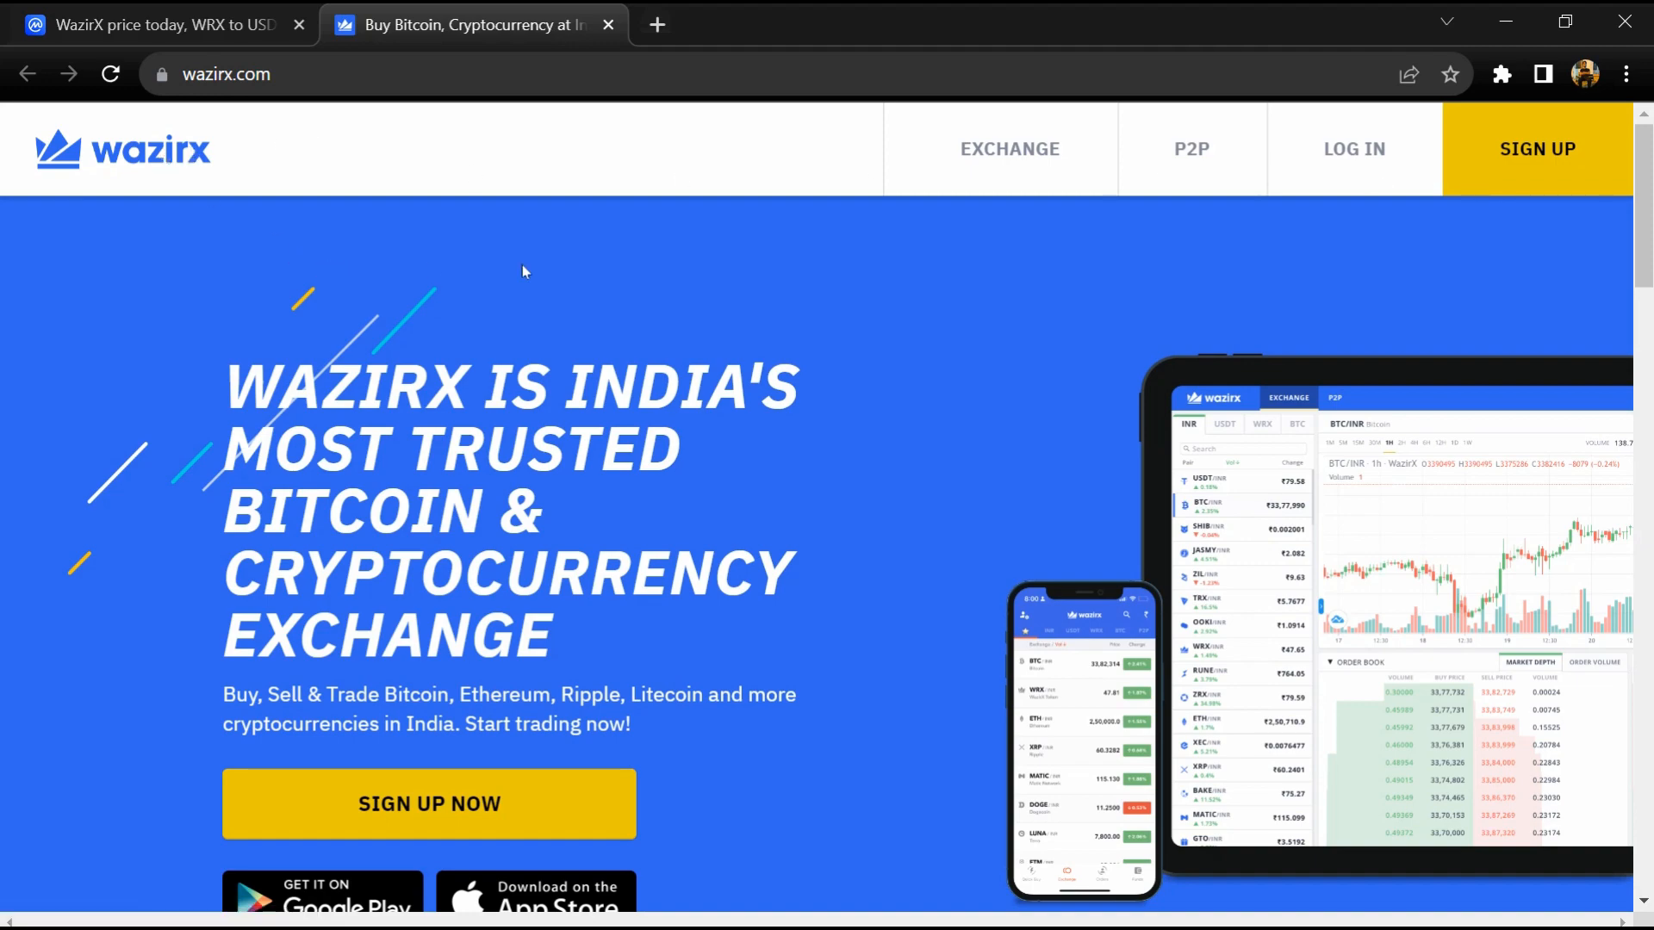
scroll(down, 3)
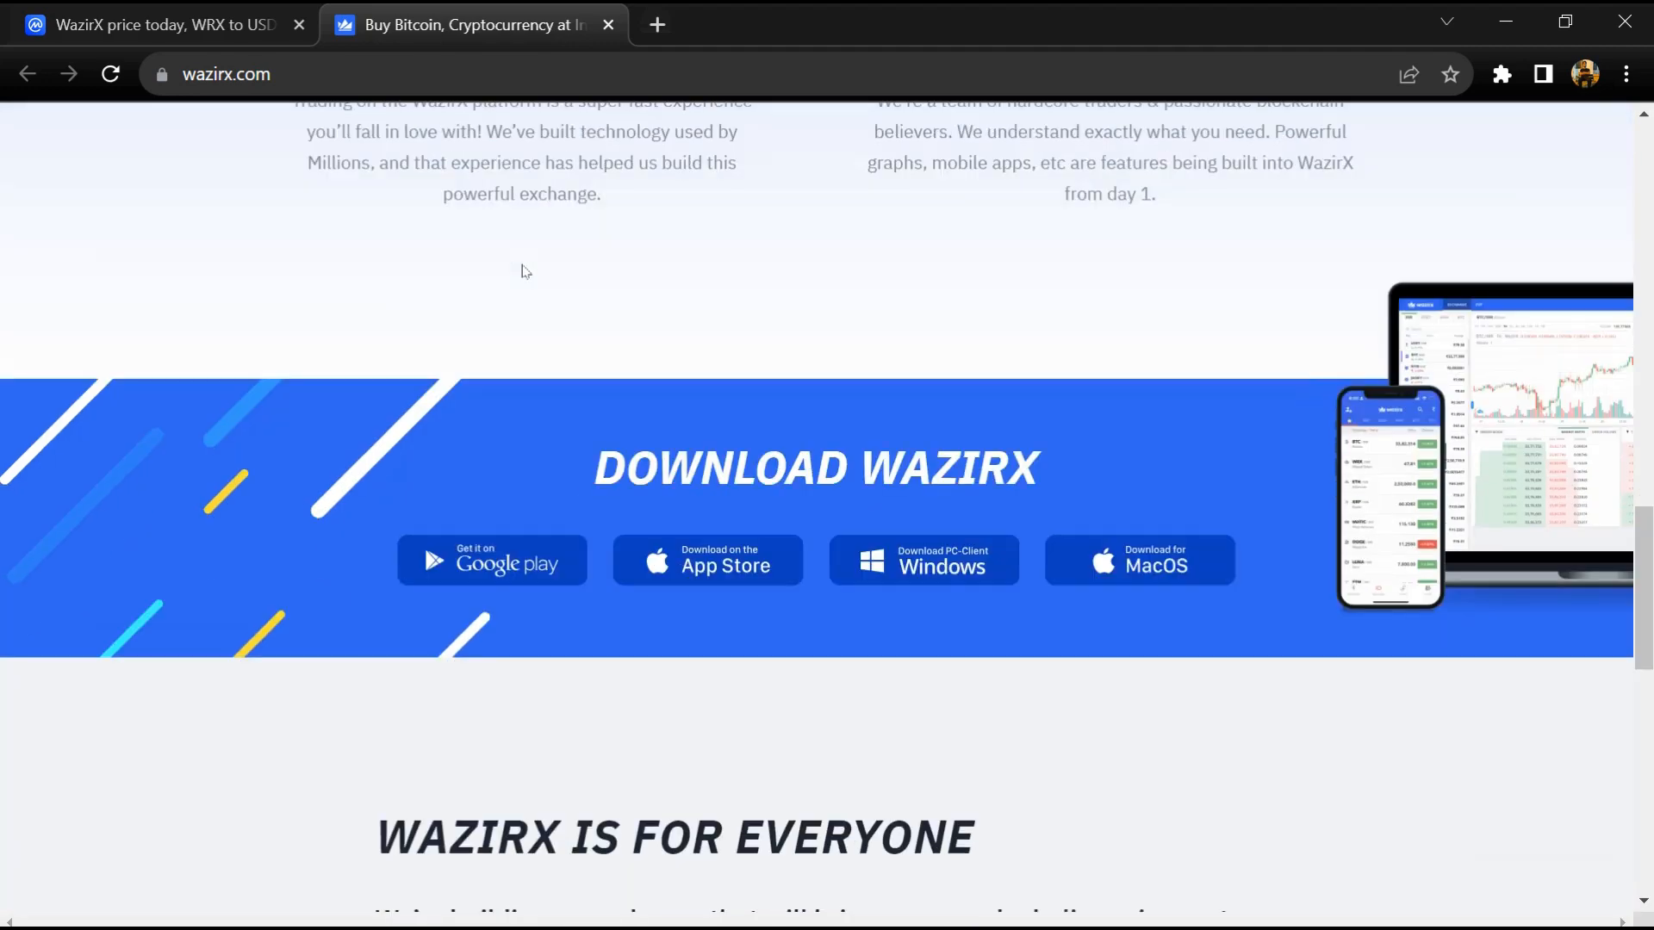
scroll(down, 3)
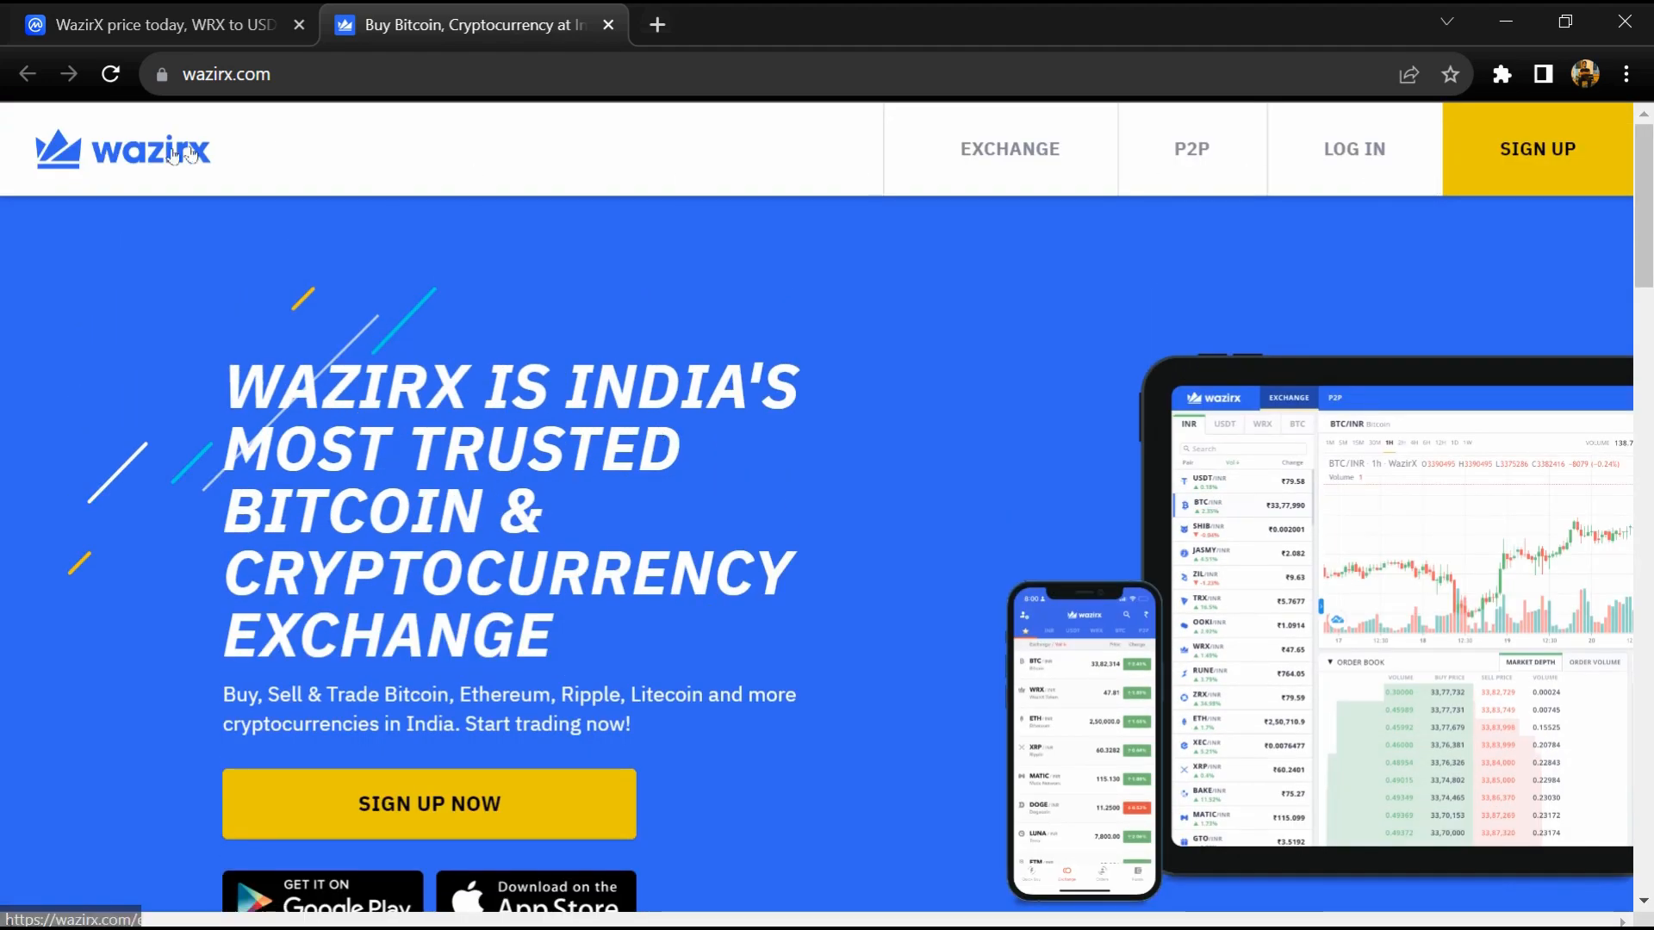
scroll(down, 3)
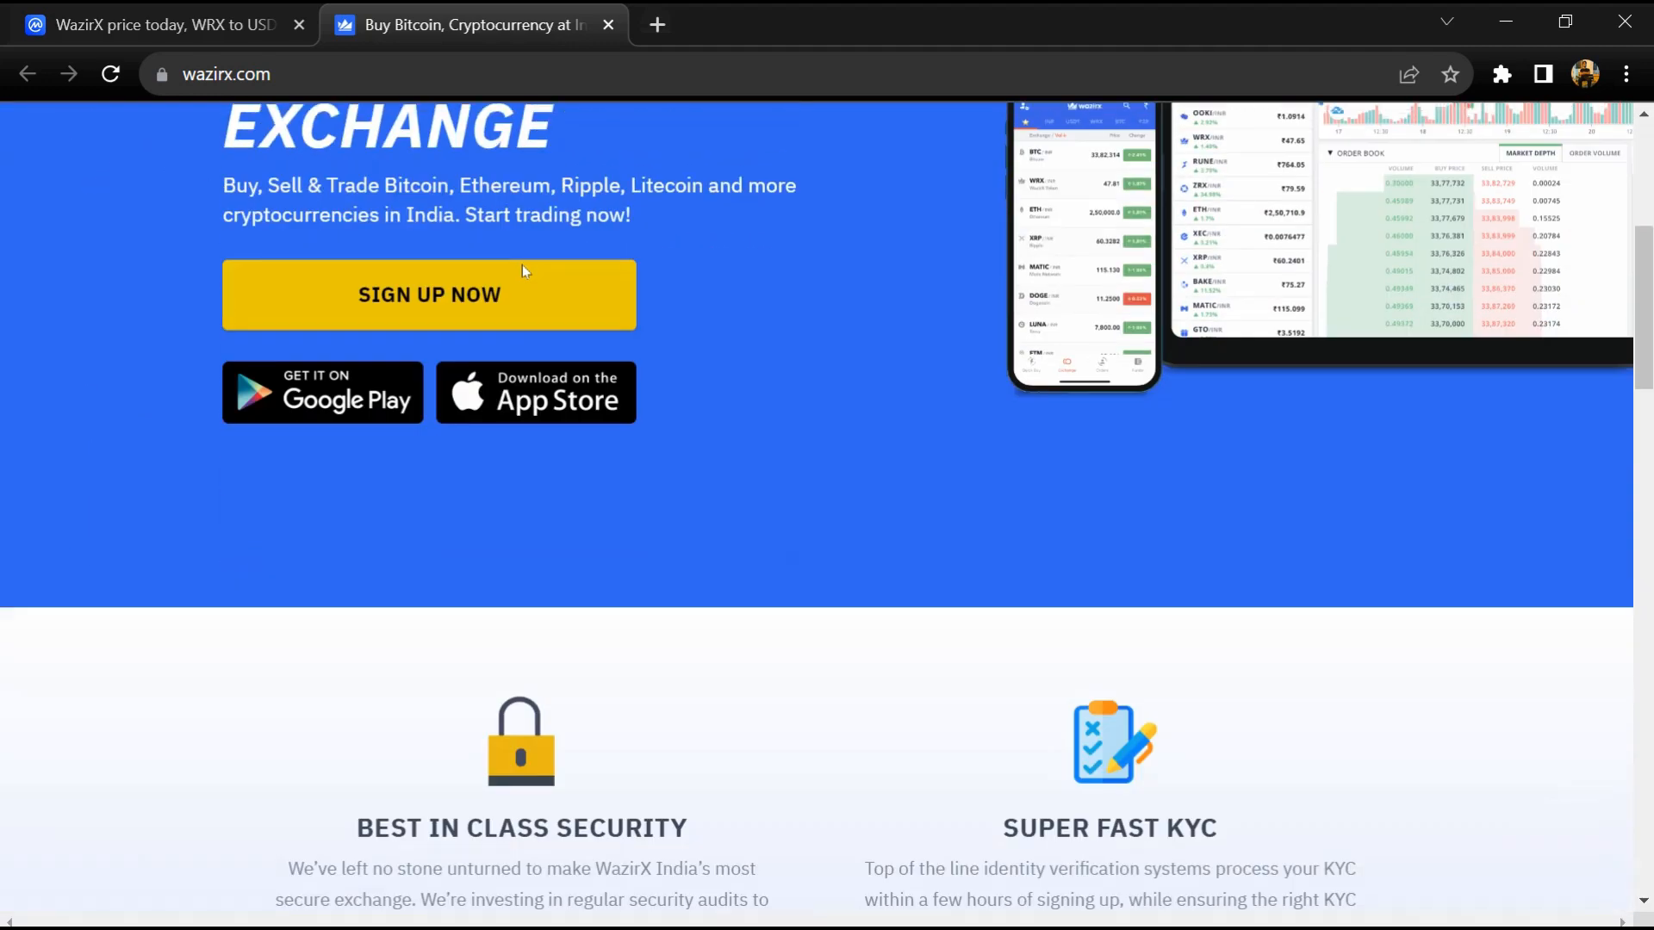
scroll(down, 3)
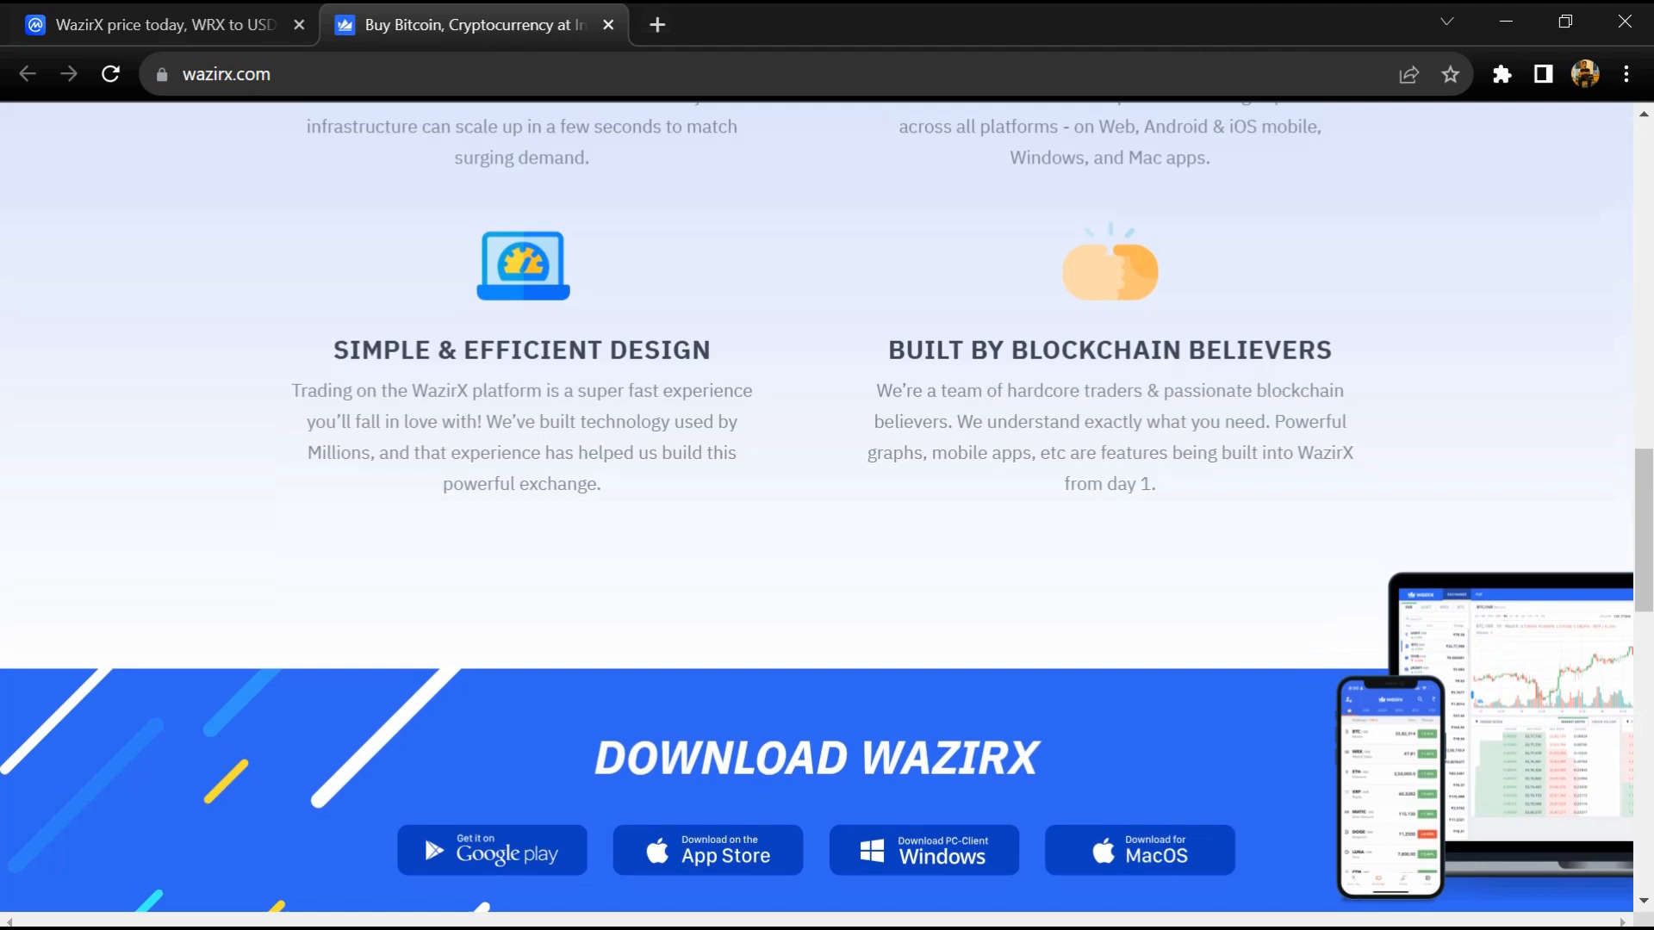
scroll(up, 3)
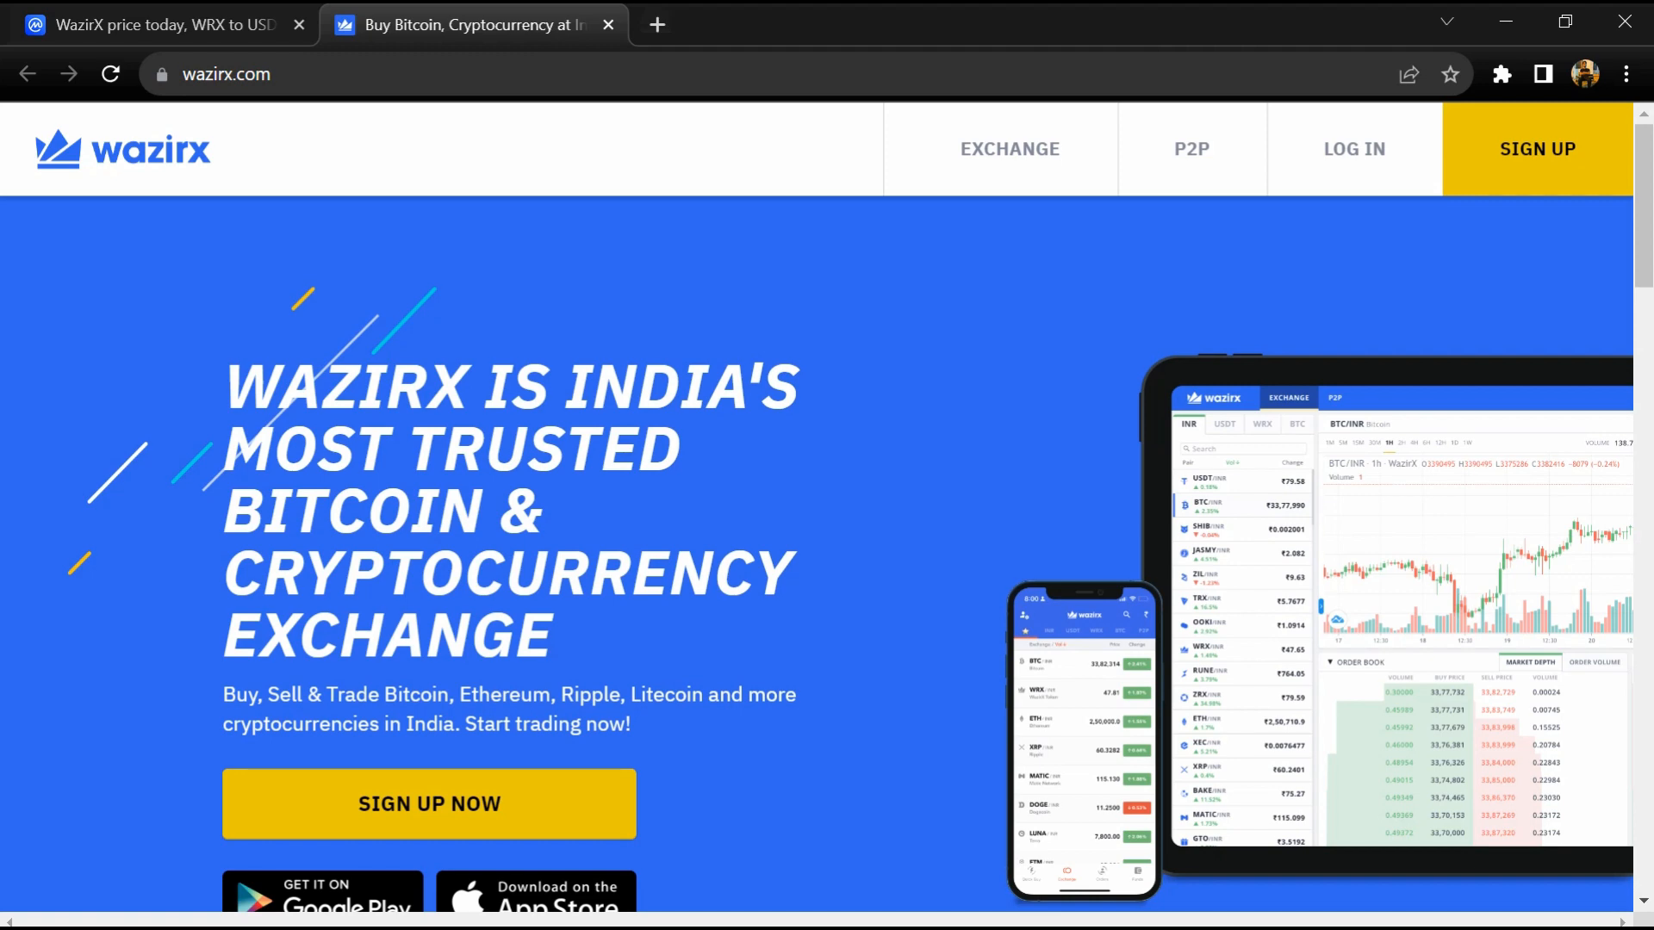
mouse_move(441, 10)
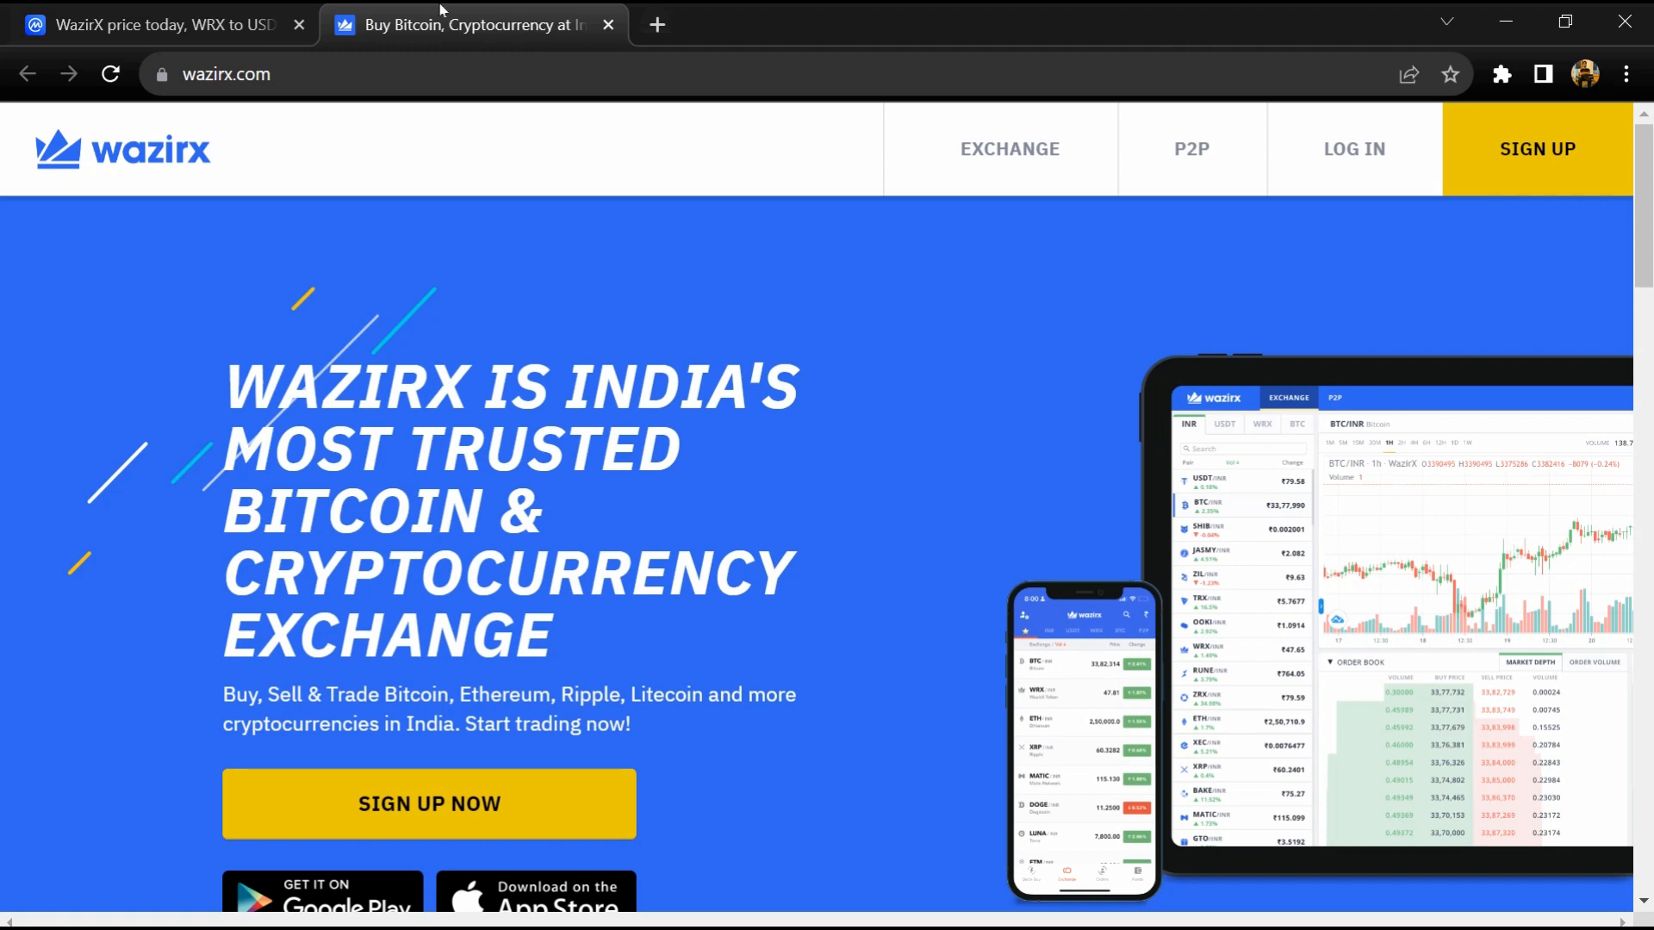
click(158, 25)
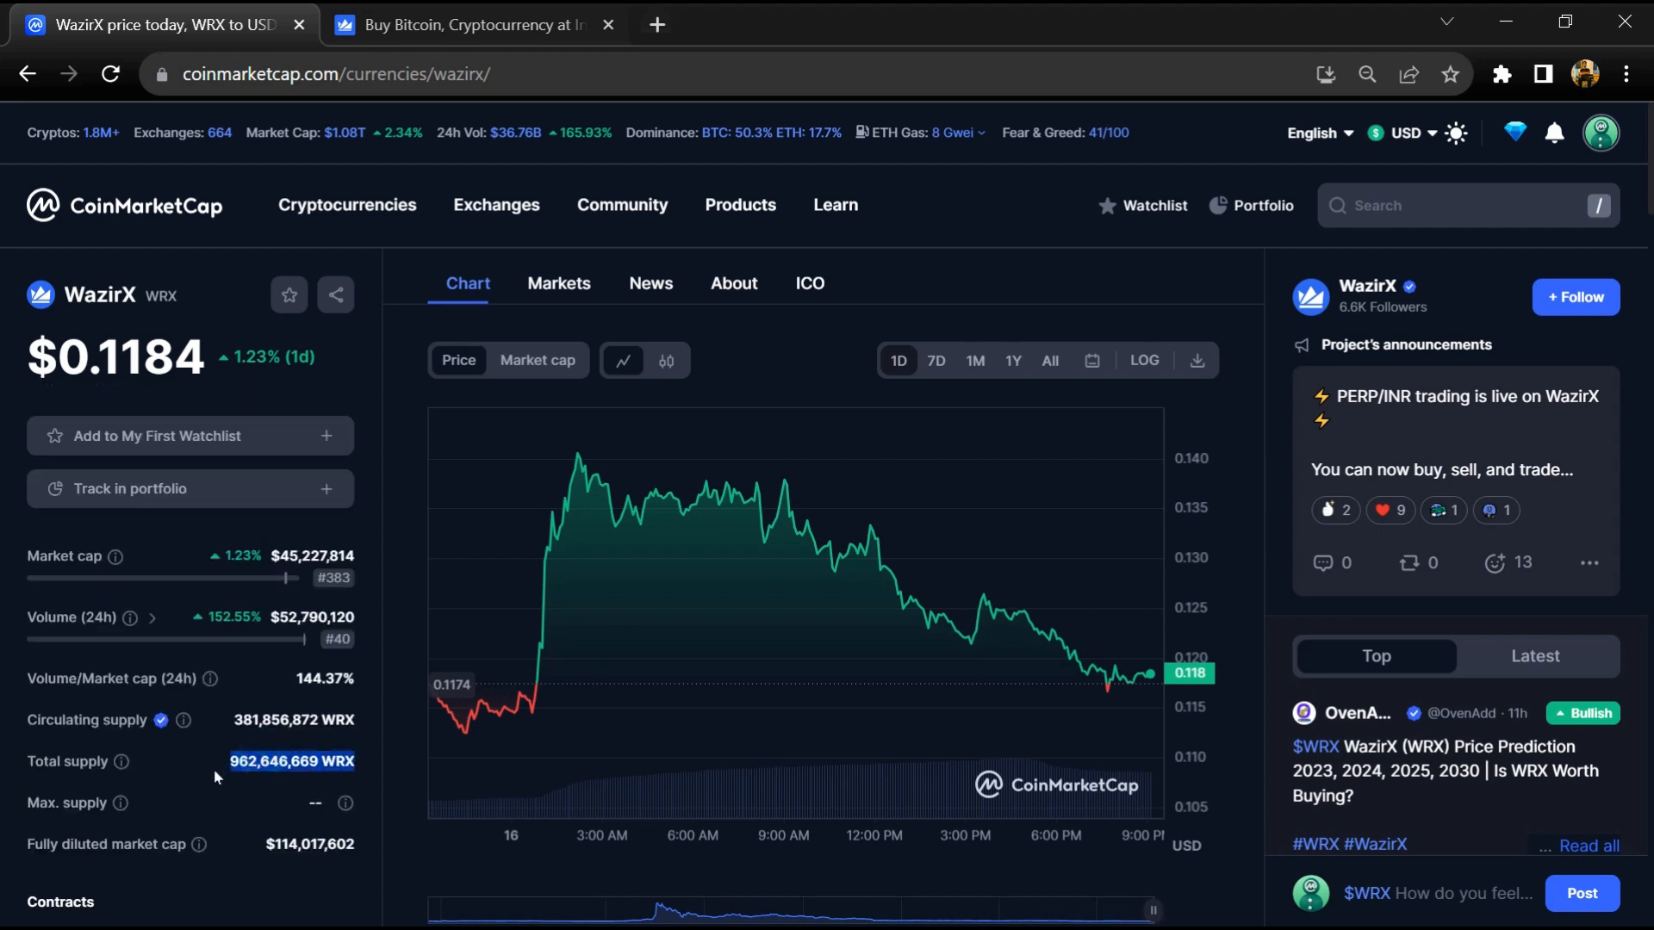
Show the WRX Markets listing and expand its table to full width.
click(263, 738)
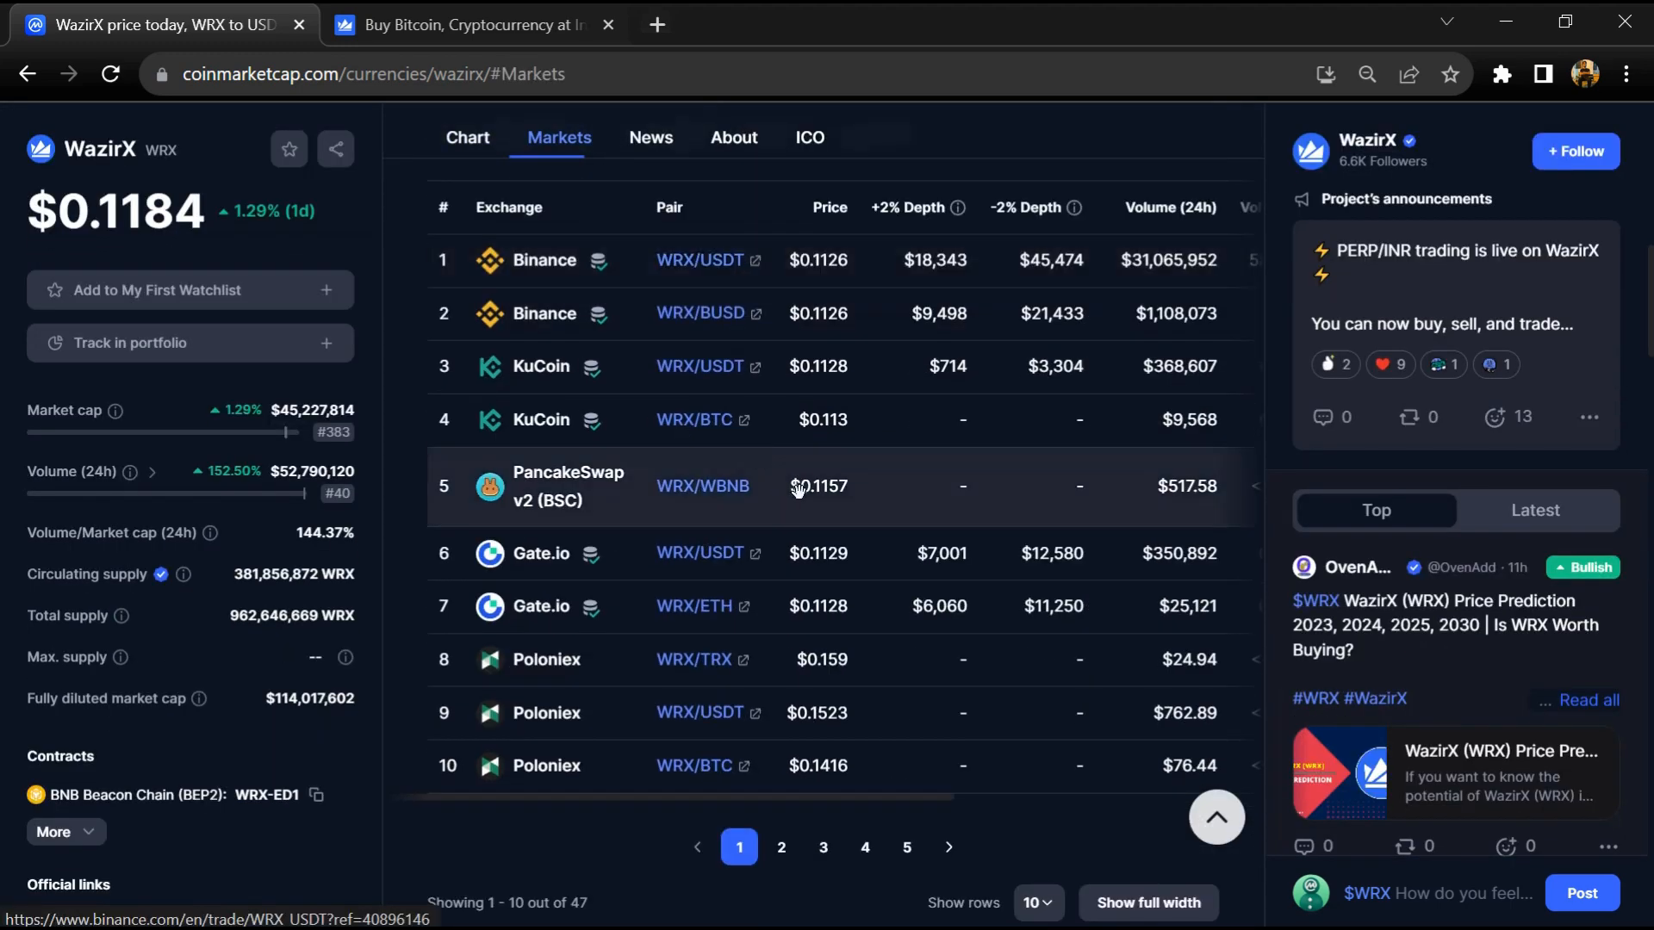
click(780, 846)
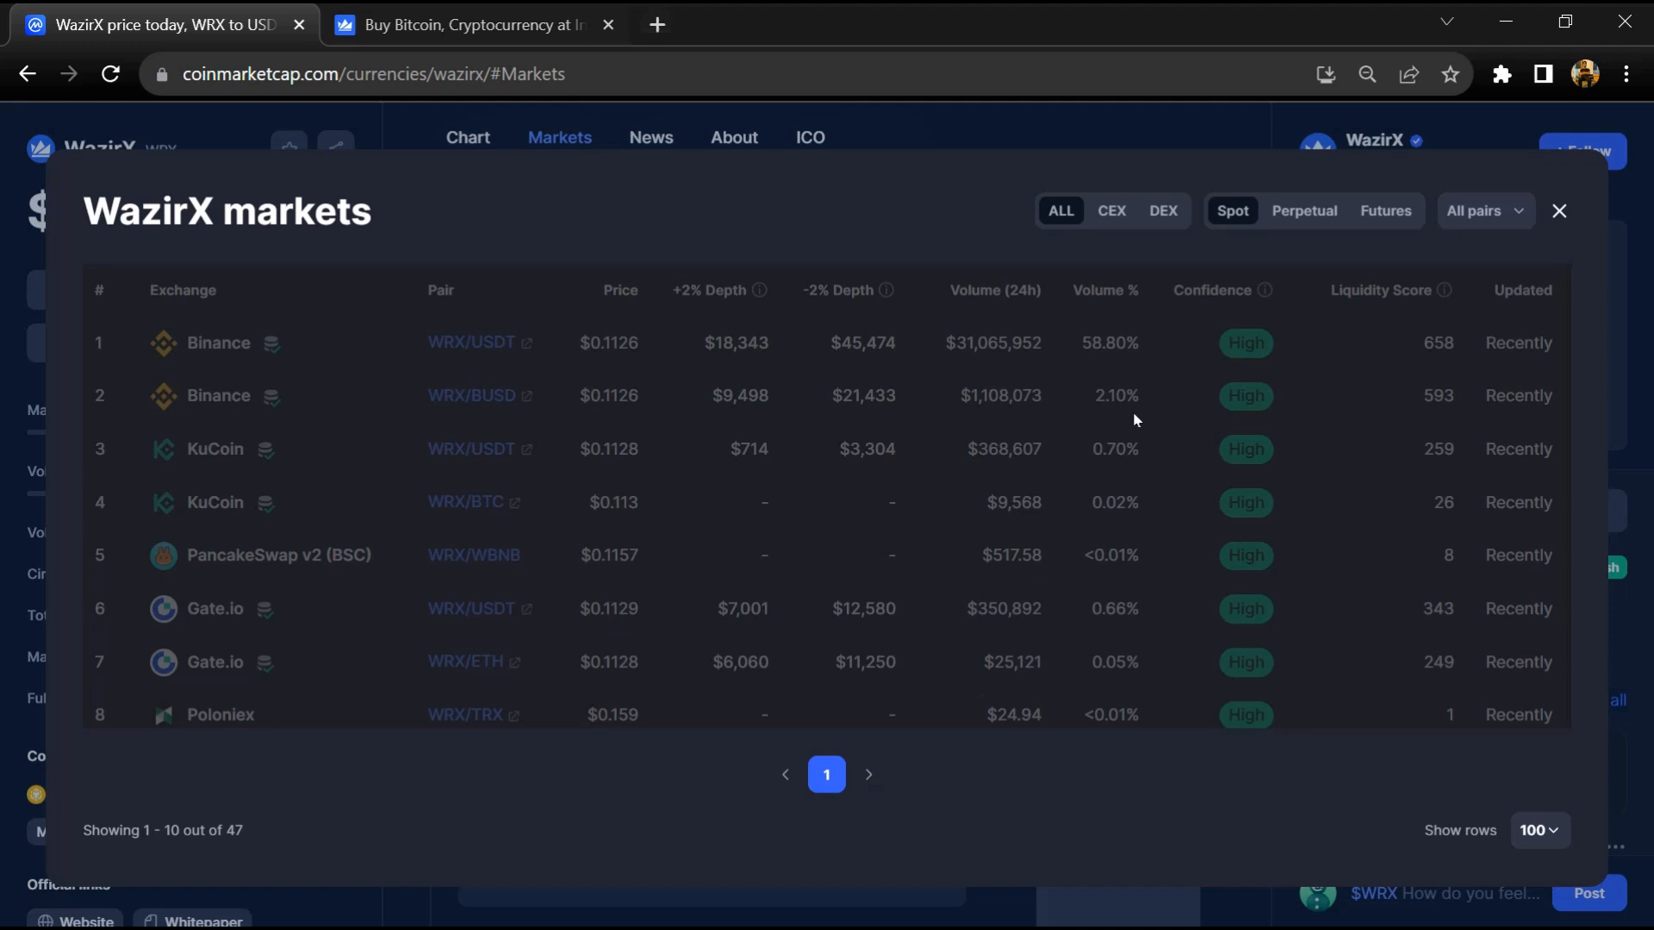
Try the CEX, DEX and ALL market filters and the All pairs dropdown, then close the expanded view.
click(1110, 210)
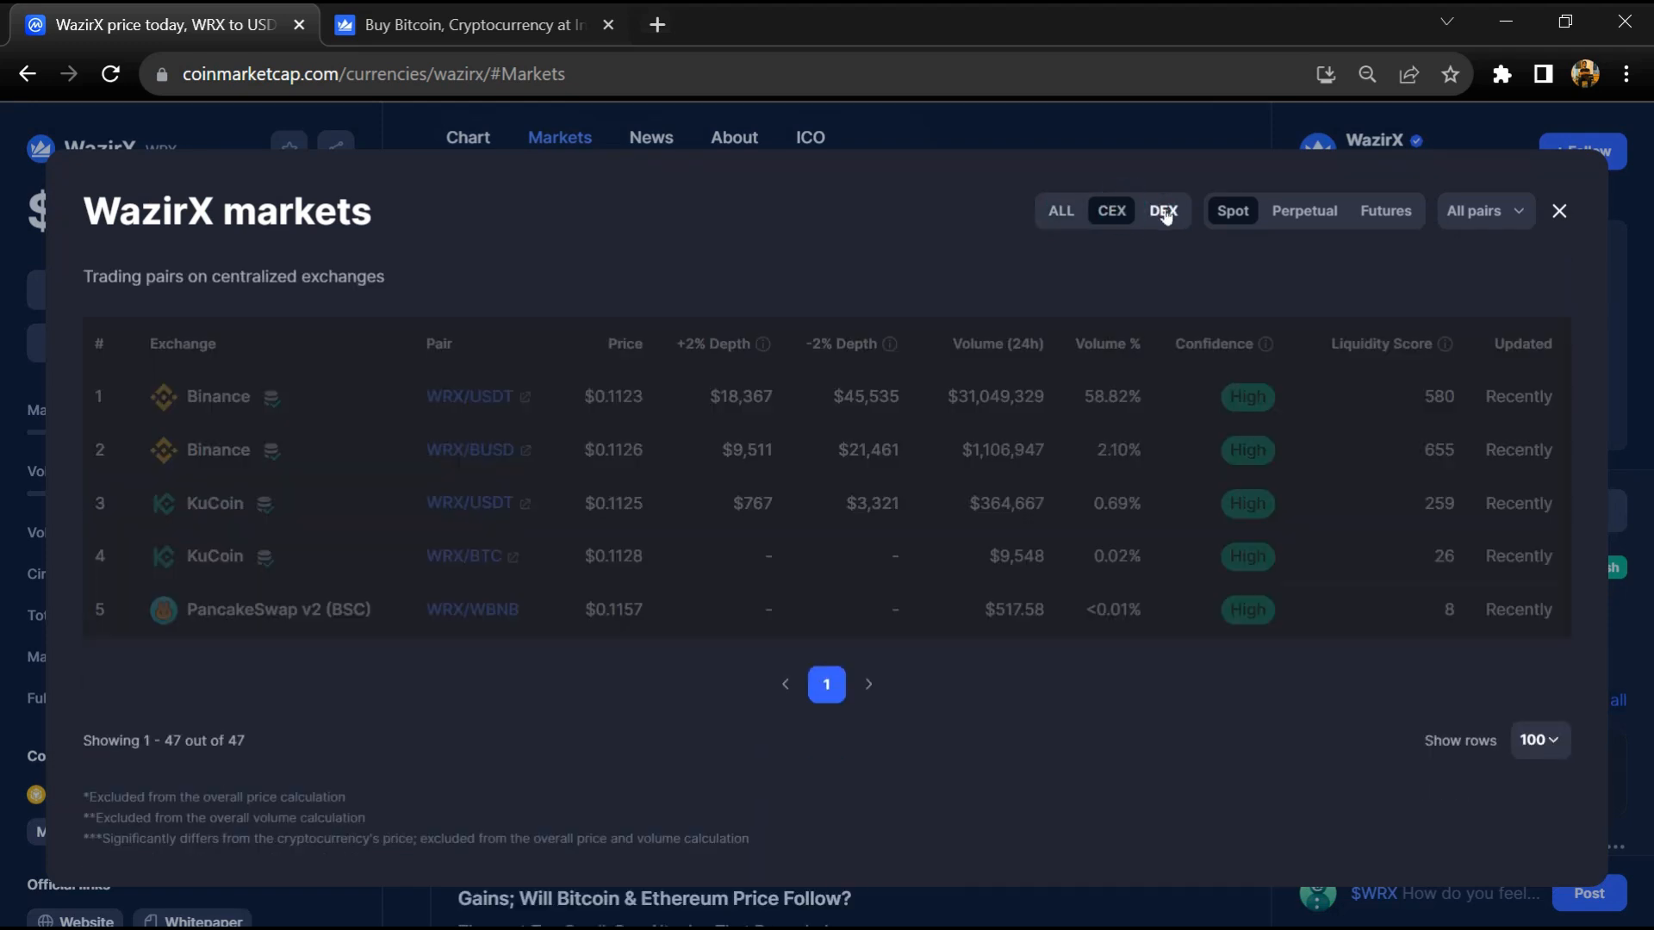
click(1061, 211)
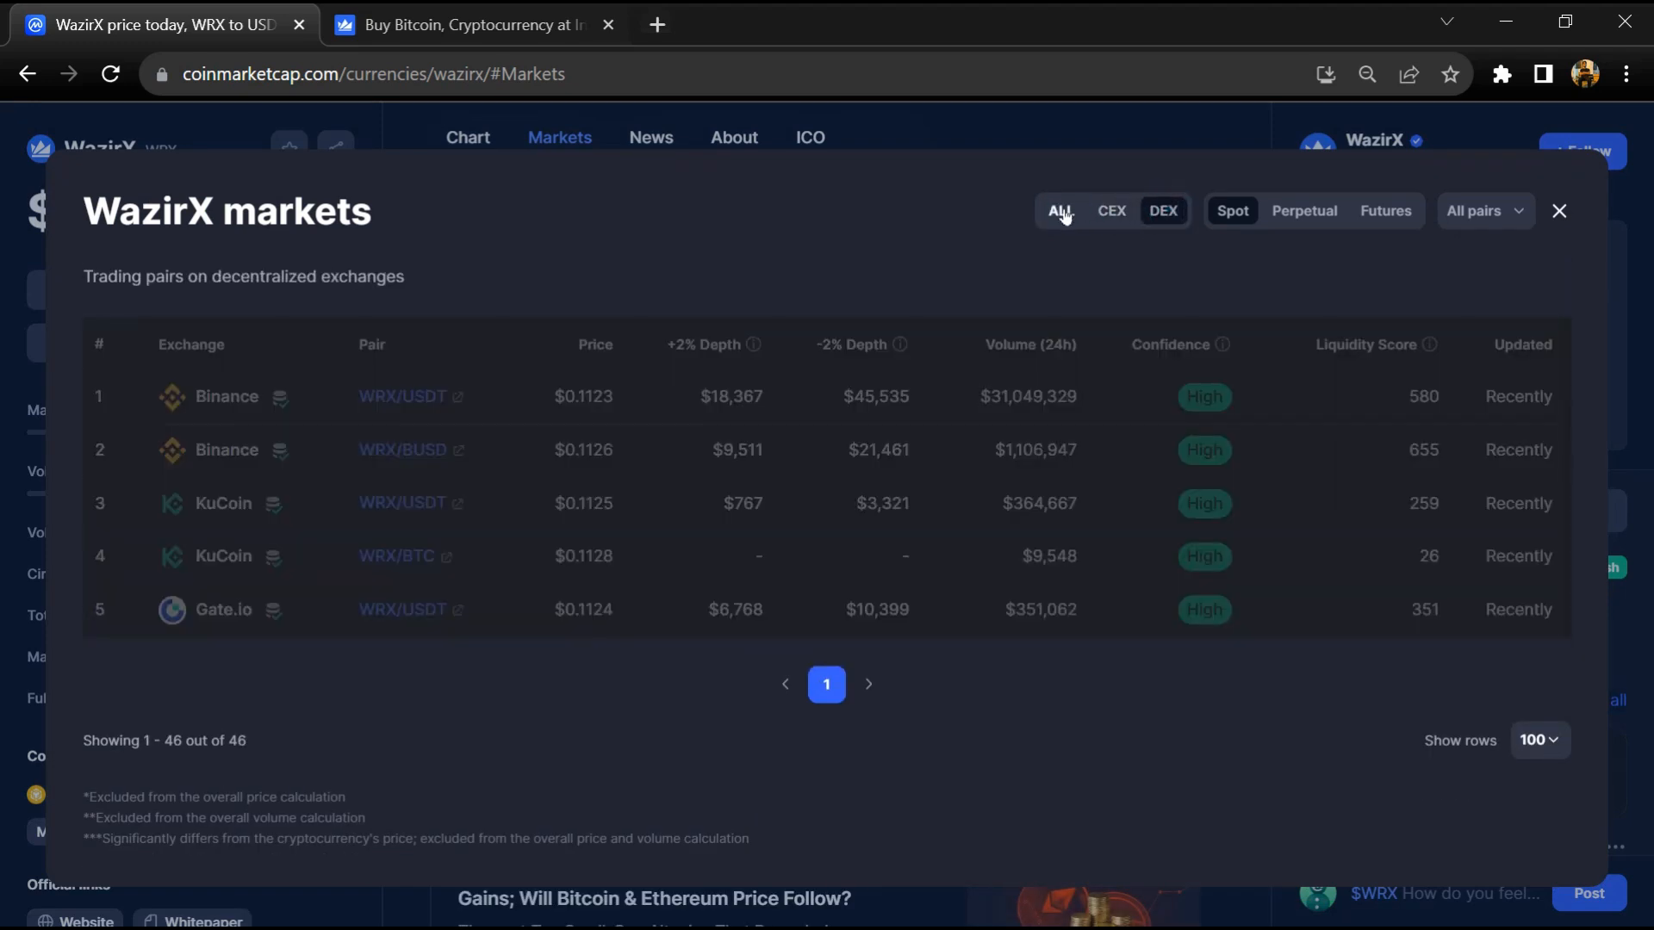
click(1061, 210)
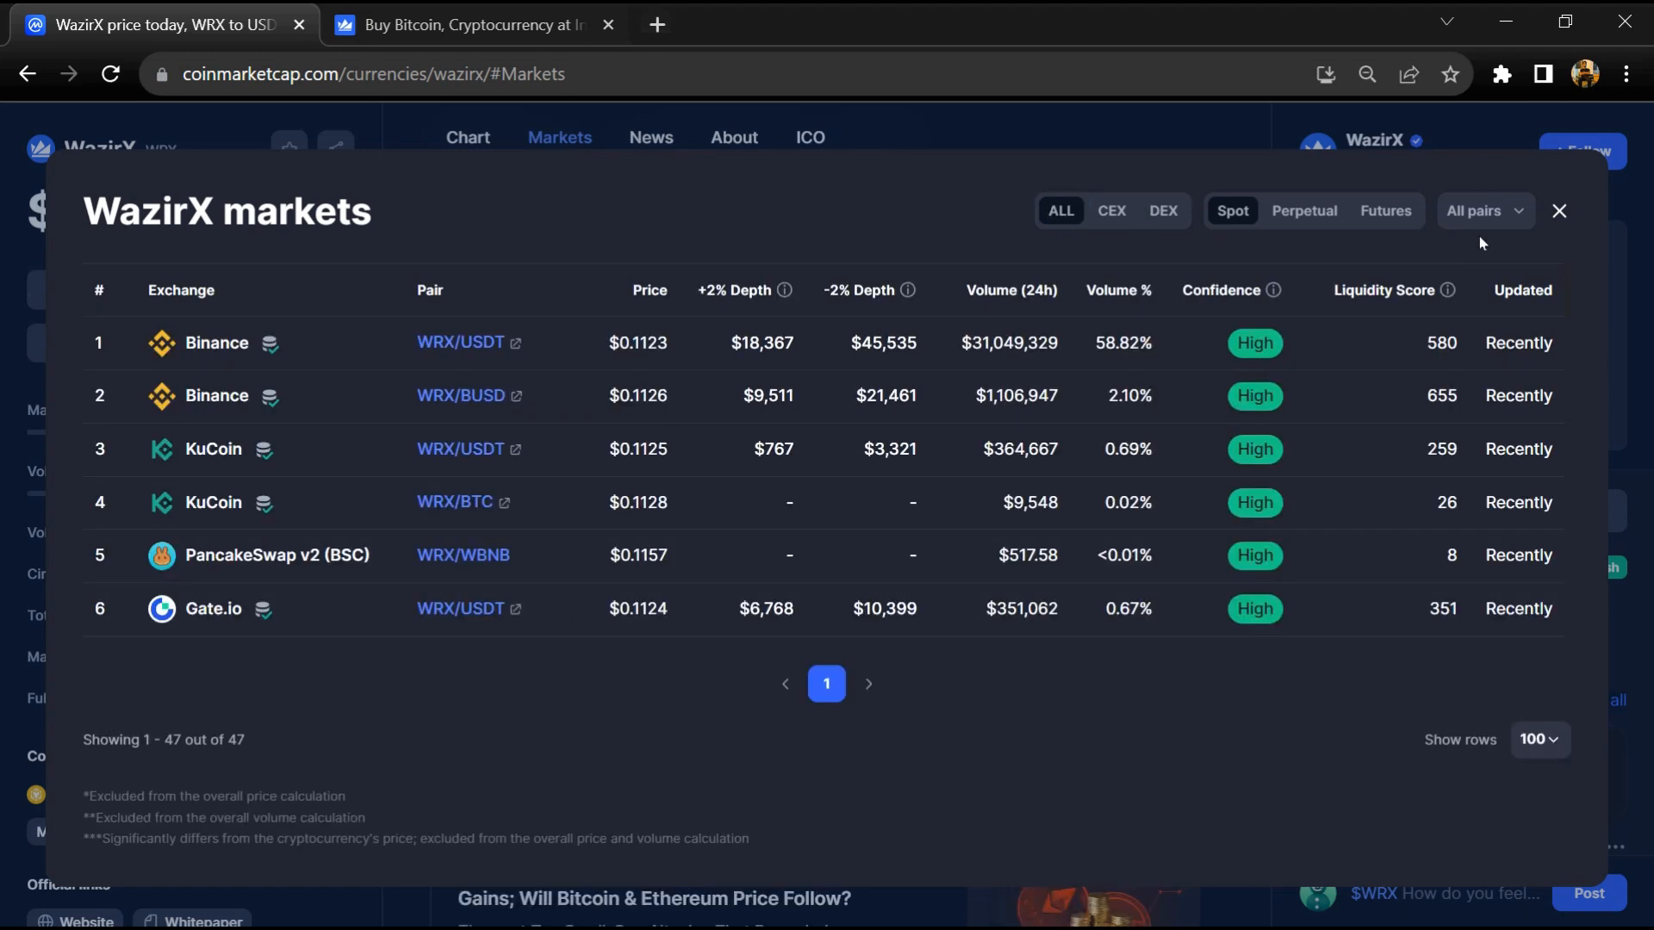
click(1483, 211)
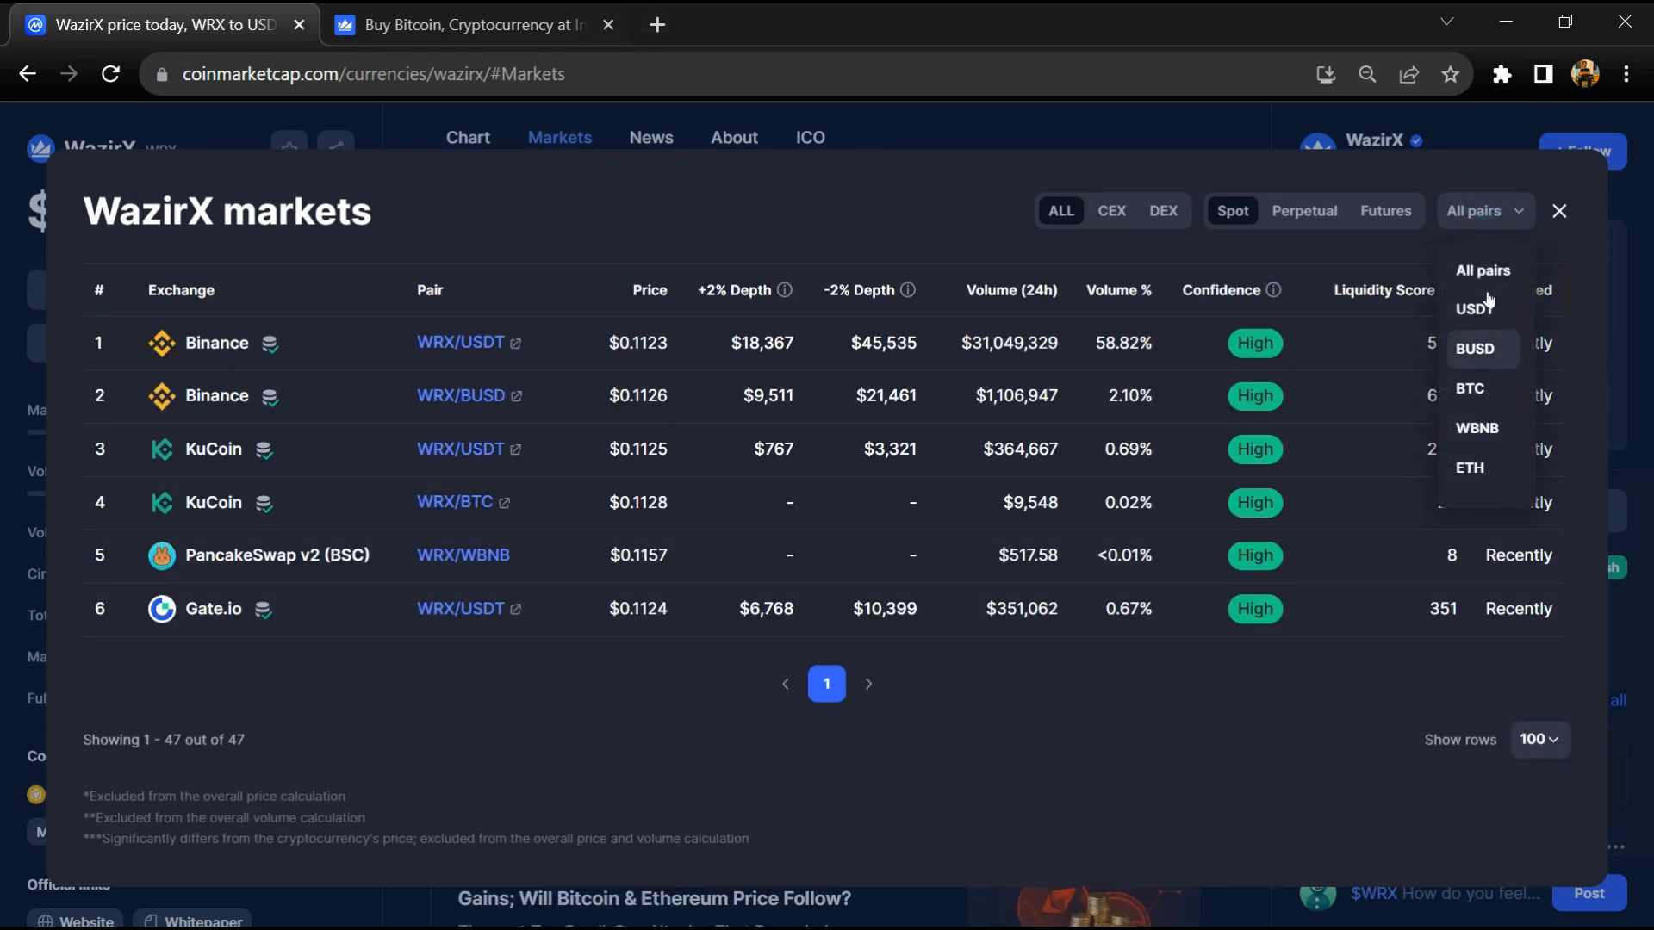
click(1559, 211)
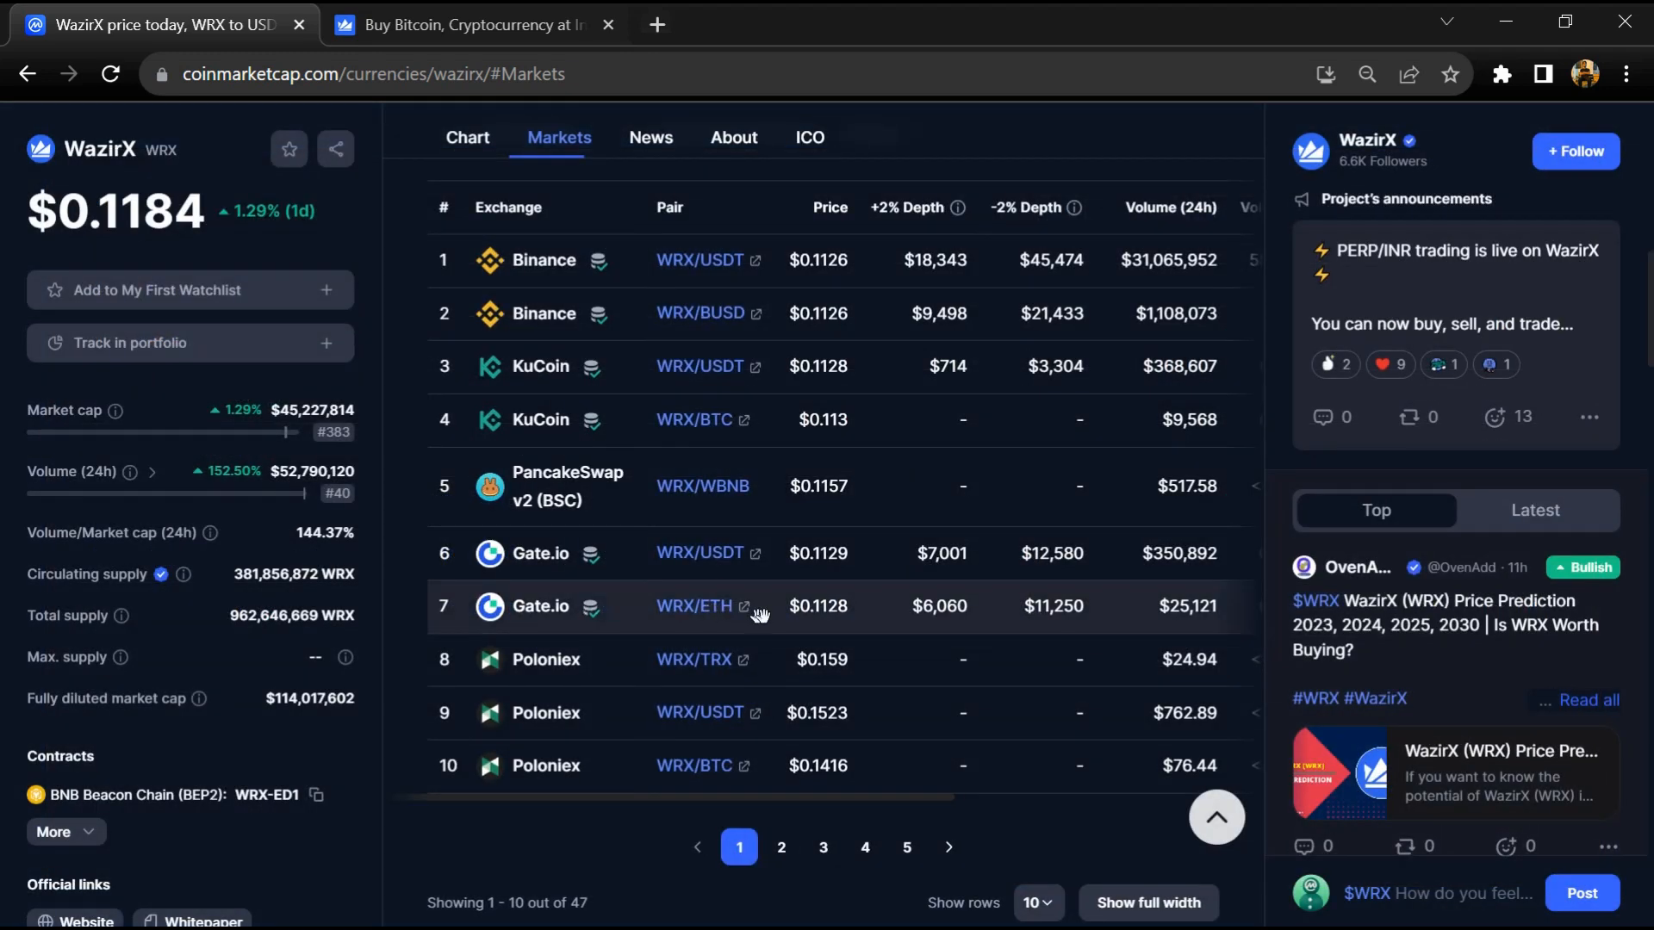